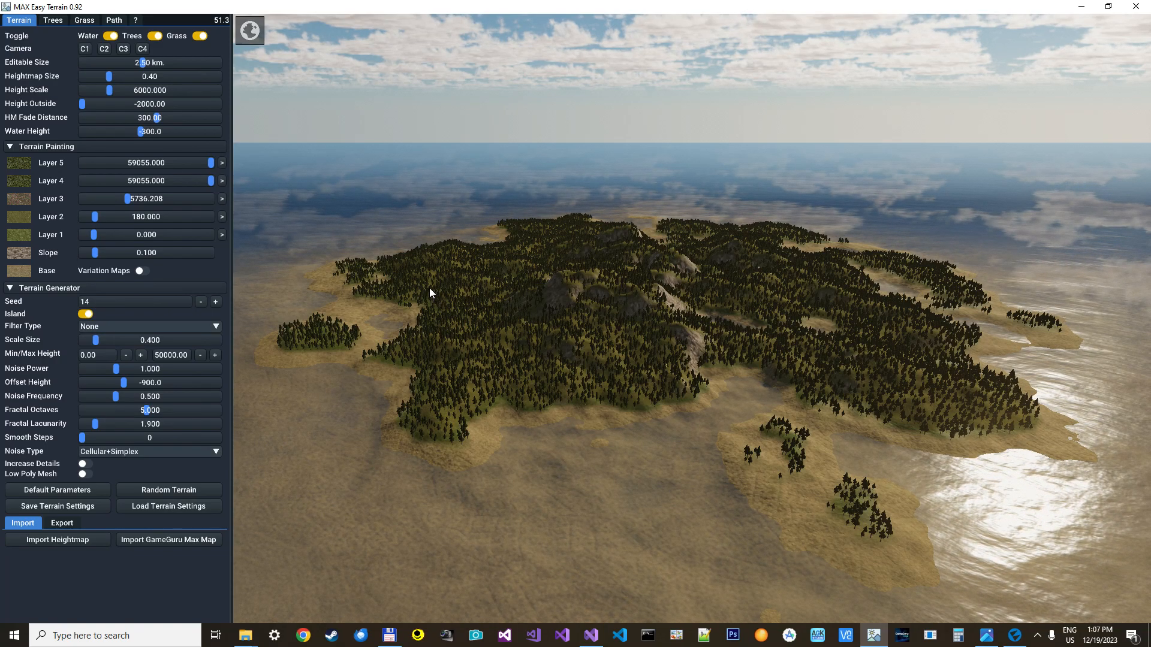
mouse_move(864, 394)
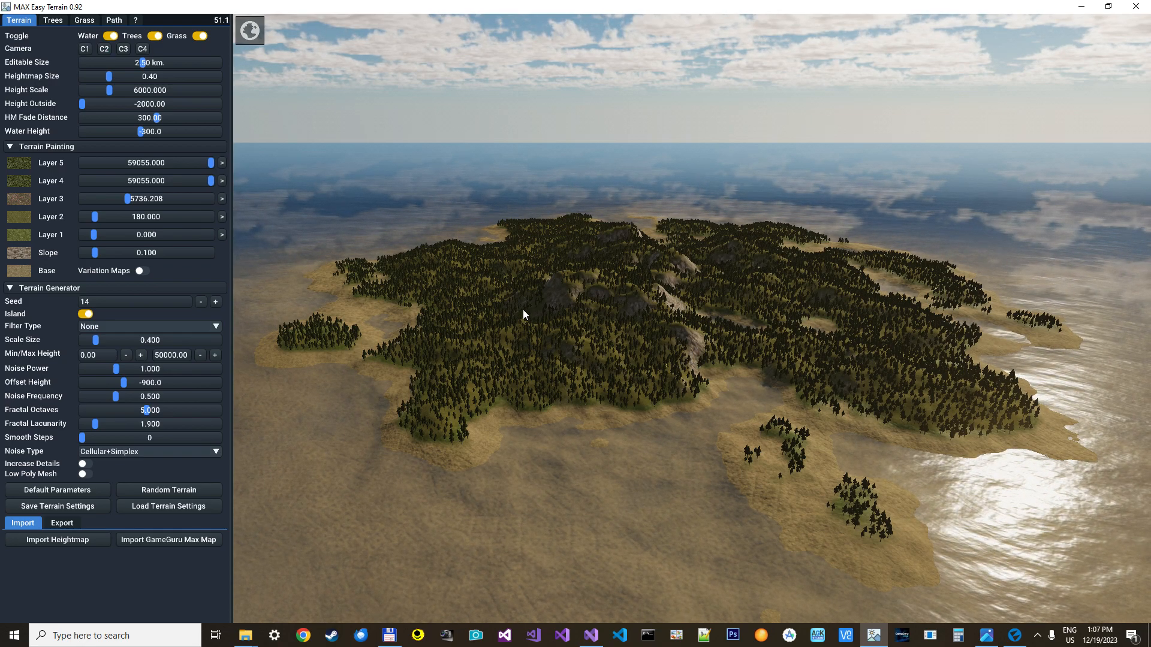
mouse_move(60, 236)
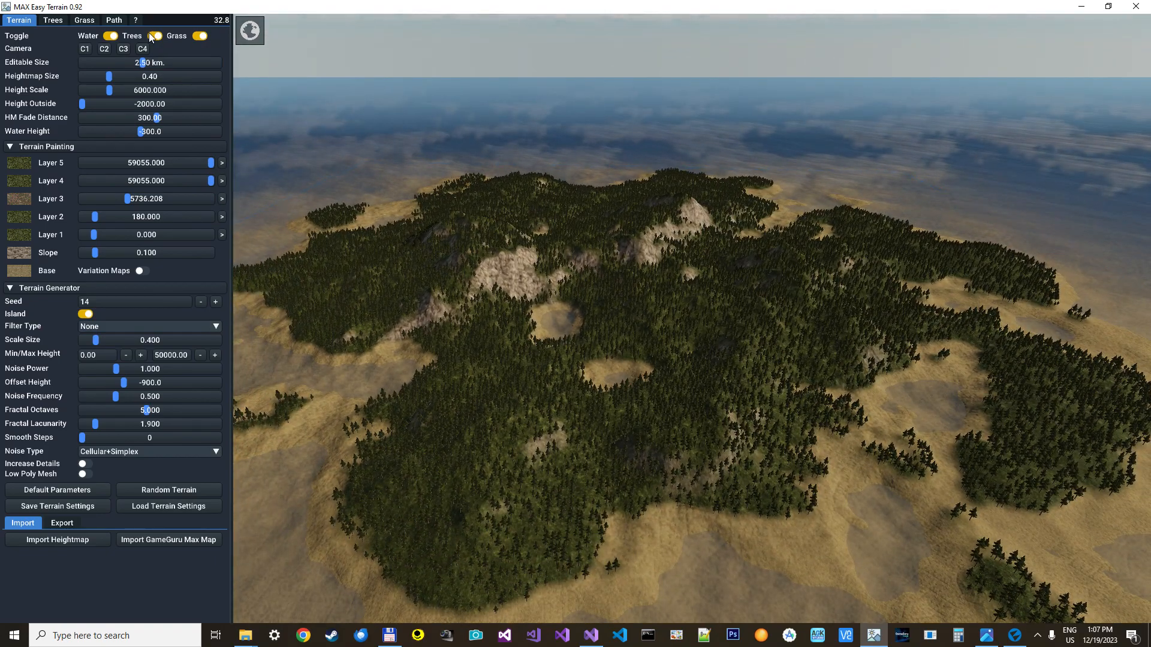
Hide the trees and grass so the bare island terrain shows
left_click(152, 36)
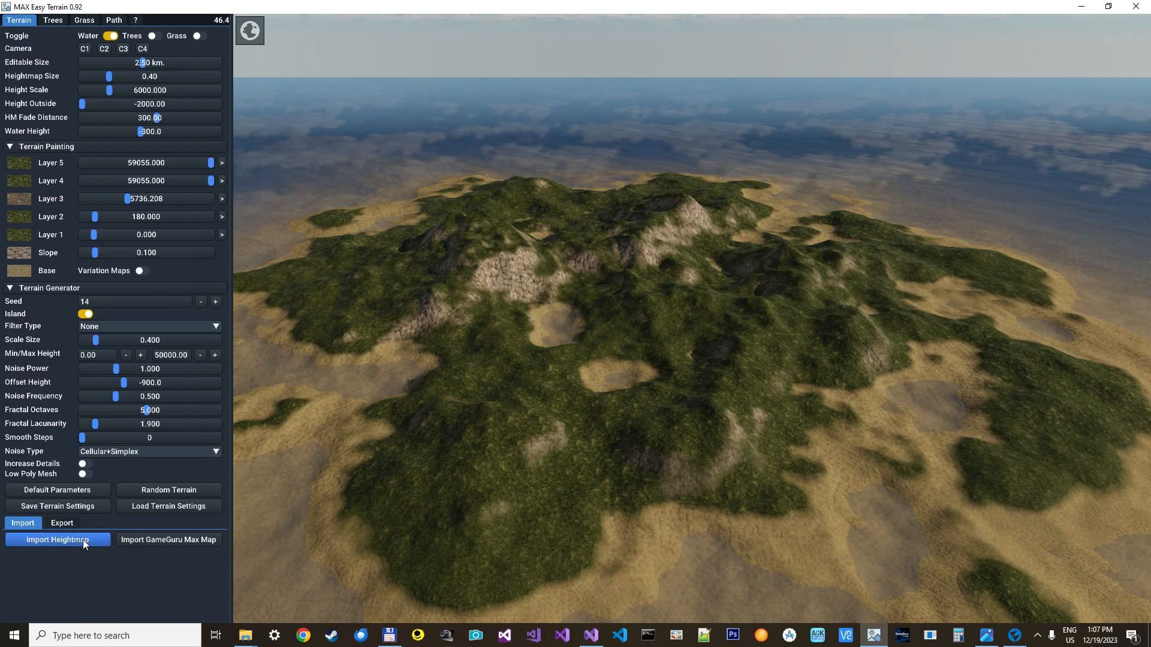
Import tree.png as a heightmap and use it as the island outline mask
left_click(58, 539)
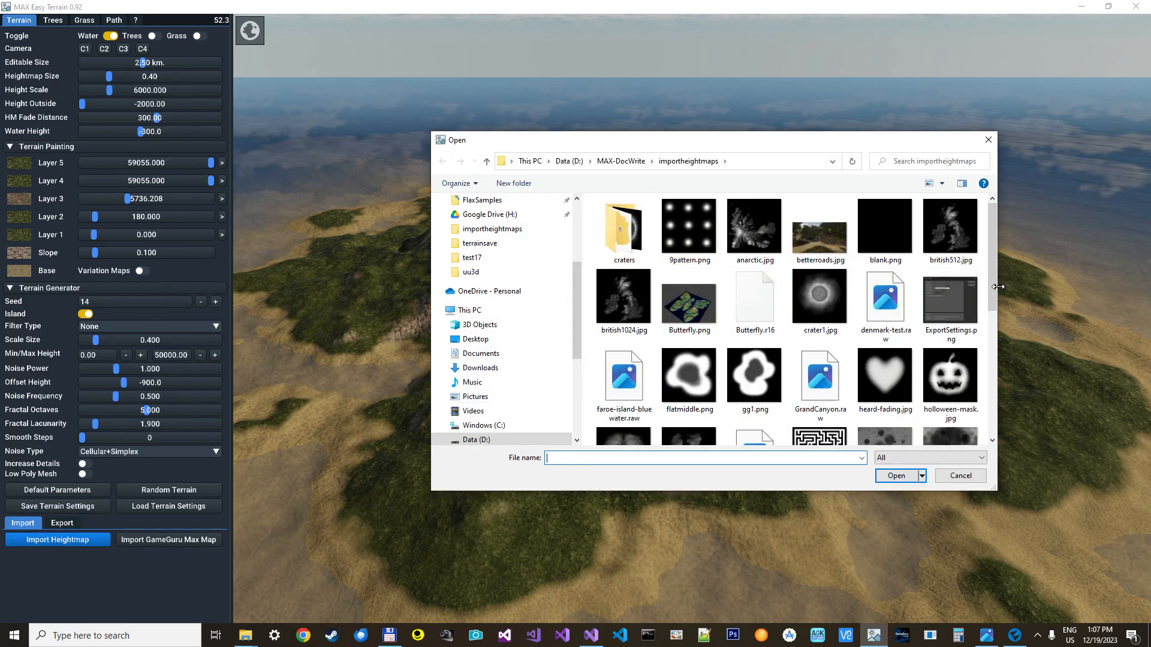
scroll("down", 3)
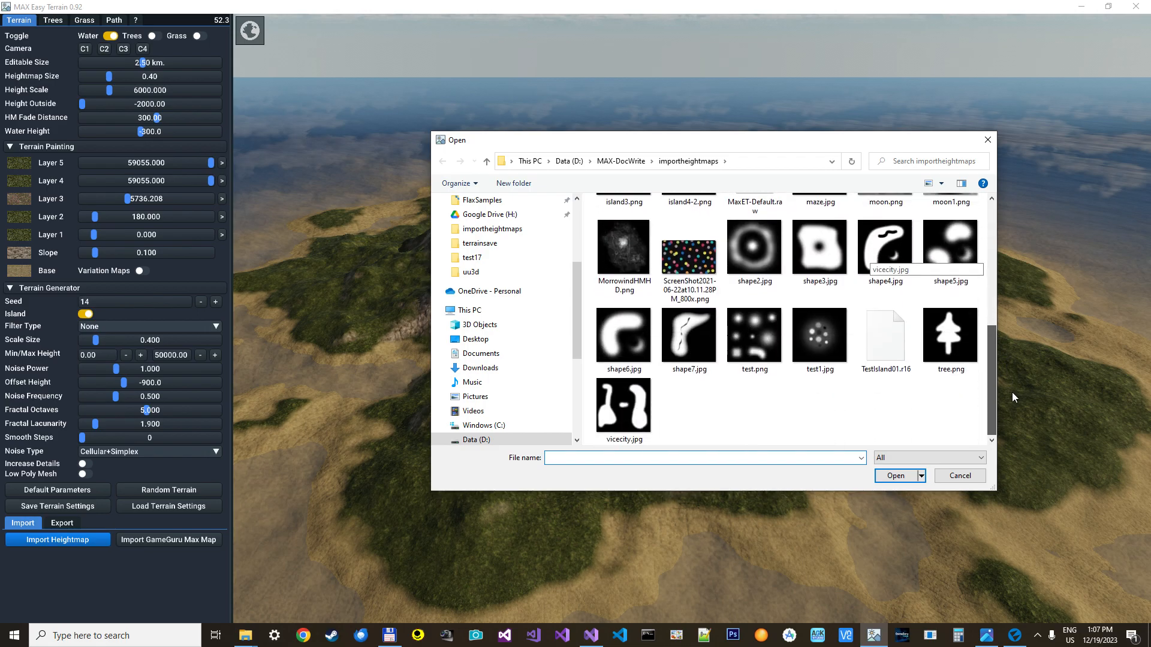
double_click(950, 332)
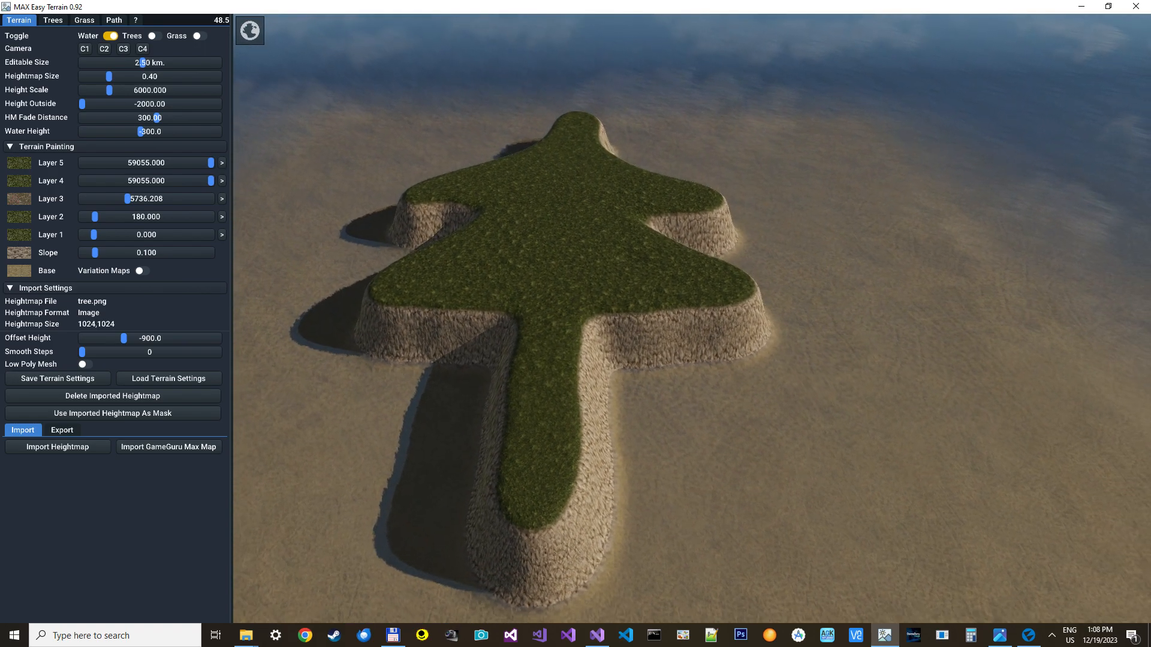
left_click(113, 396)
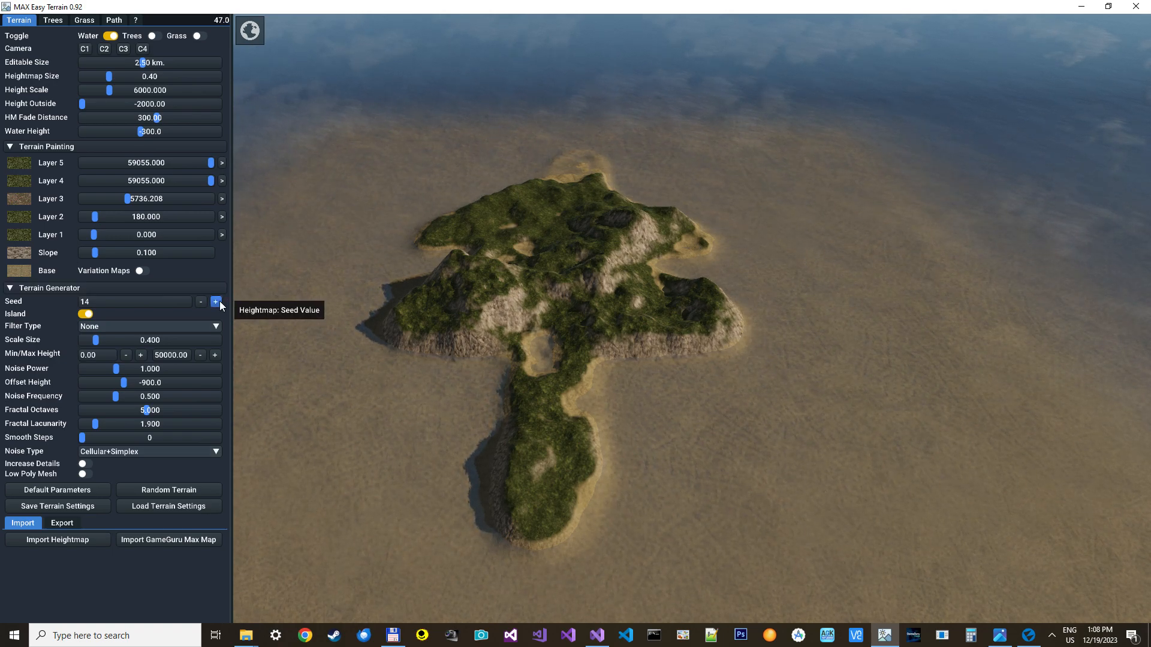
Step the terrain seed from 14 up to 16 to regenerate the island
left_click(215, 302)
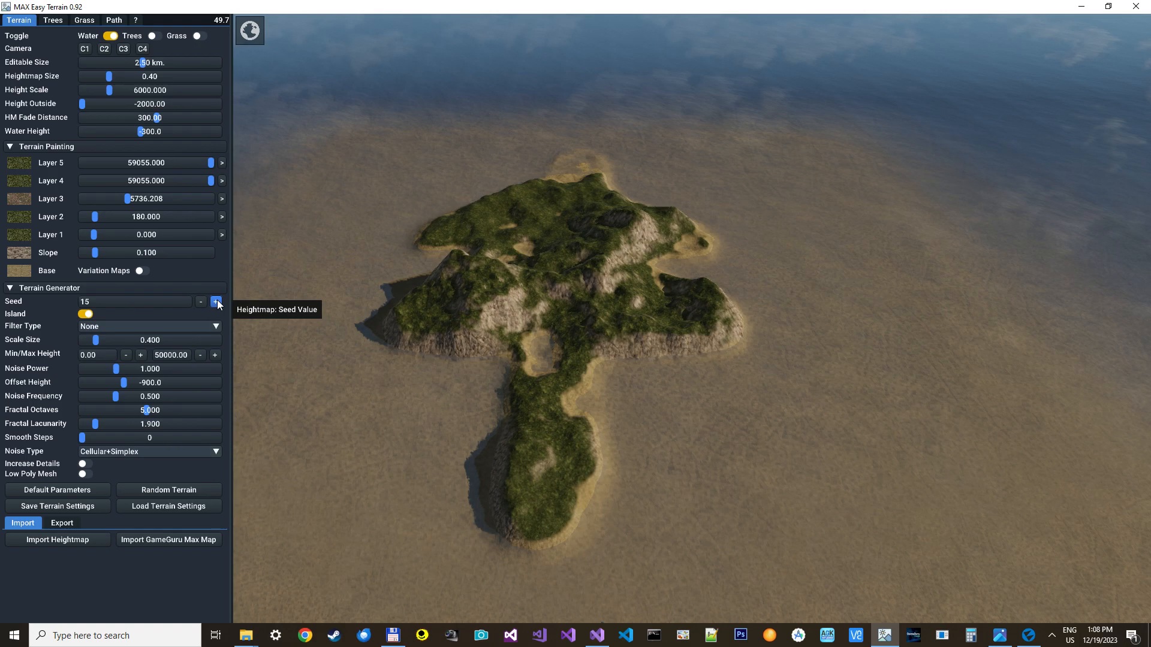
left_click(216, 302)
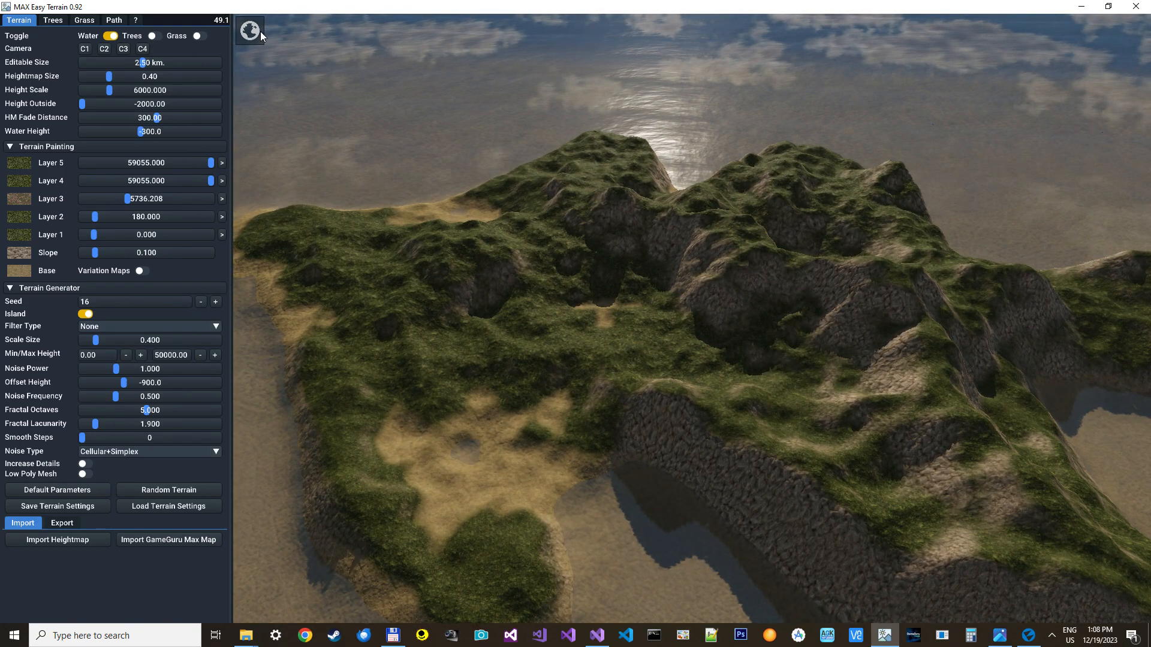
Flatten the sandy area near the shore into a level plain with the round flatten brush
left_click(249, 28)
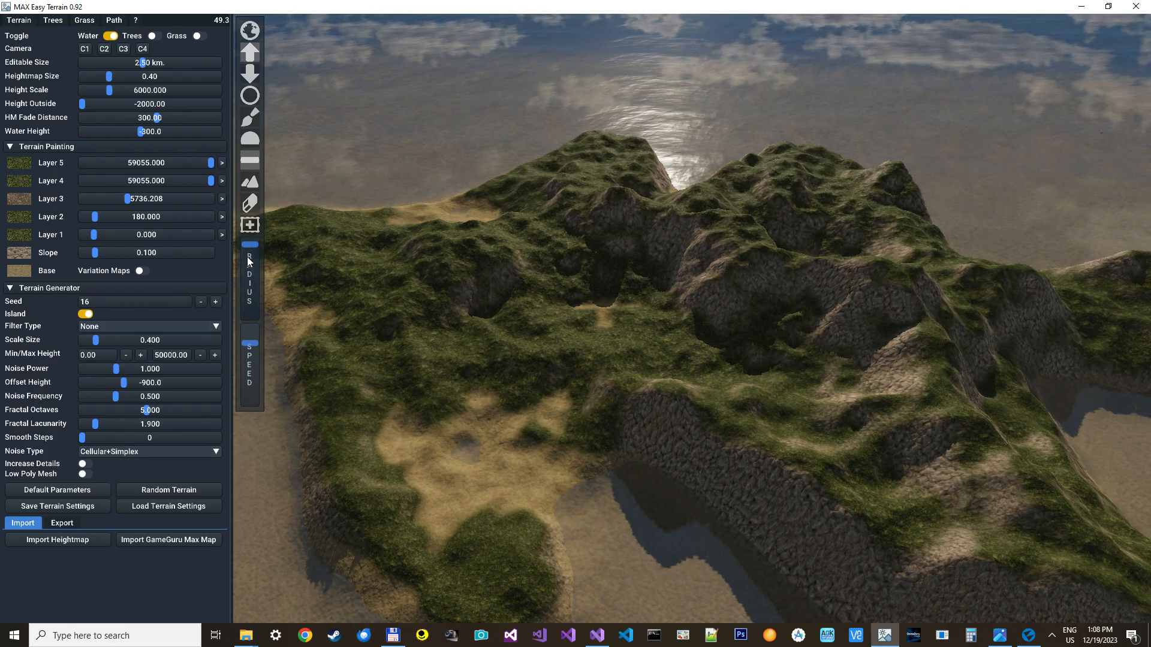
left_click(525, 451)
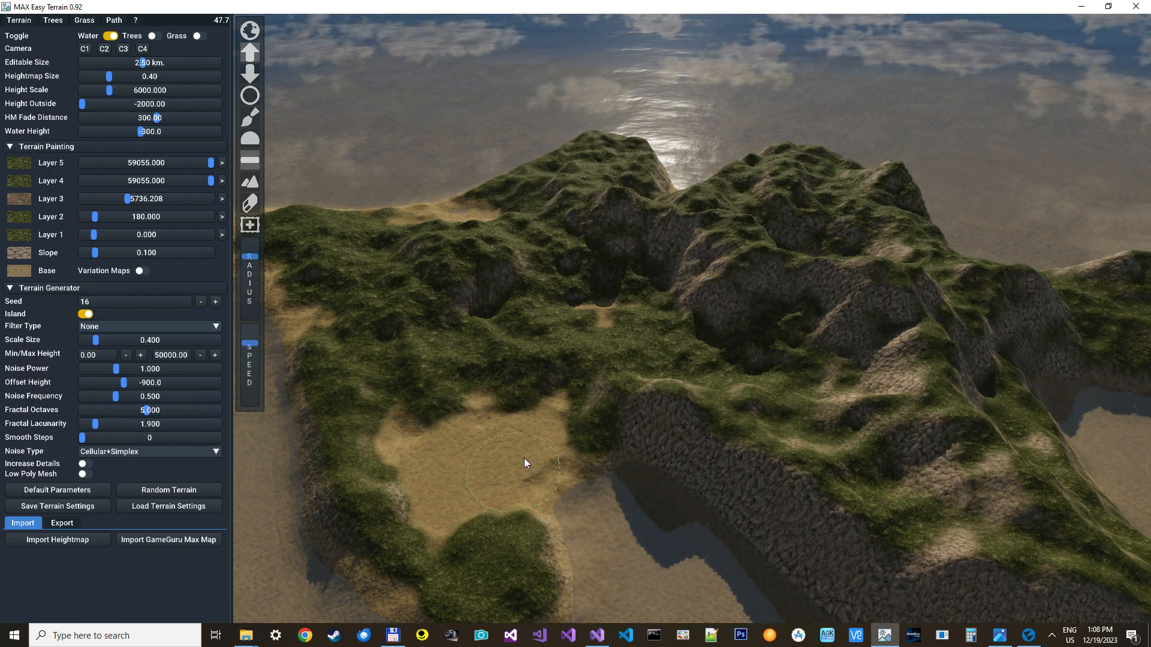
mouse_move(483, 438)
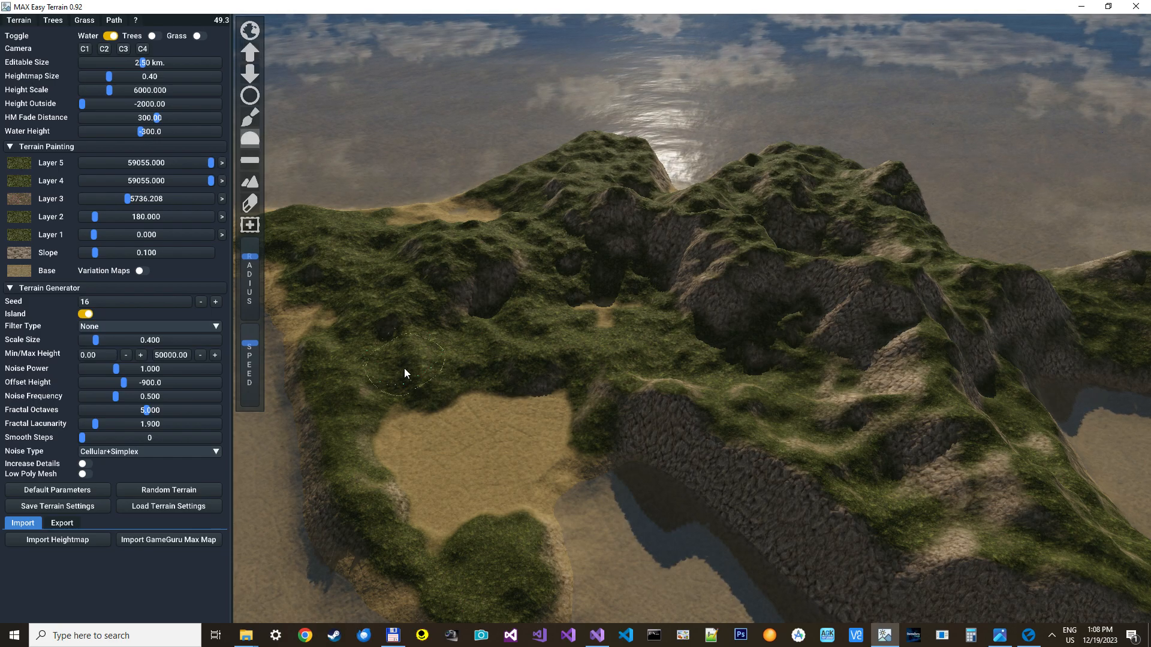
mouse_move(573, 485)
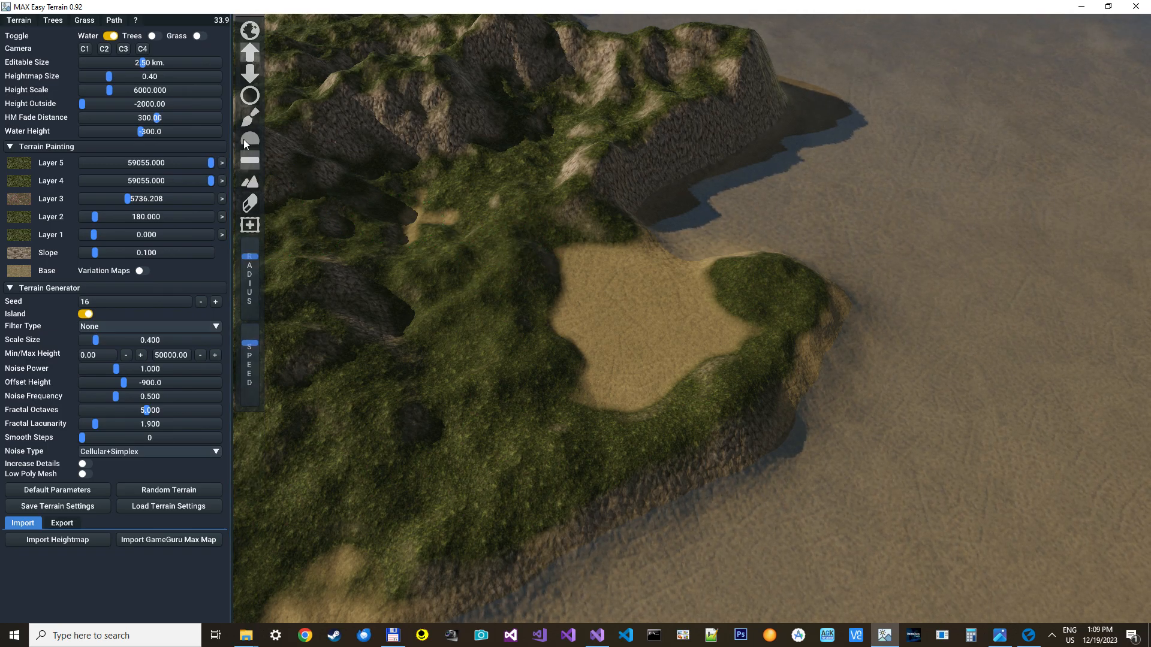
left_click(249, 96)
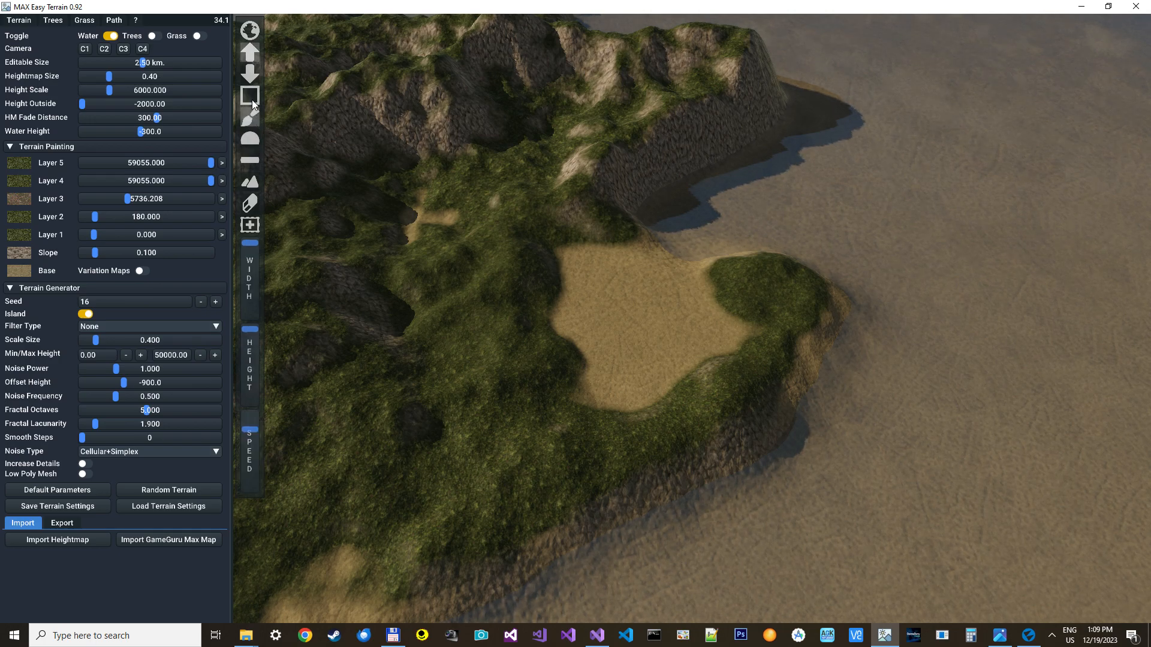
left_click(249, 96)
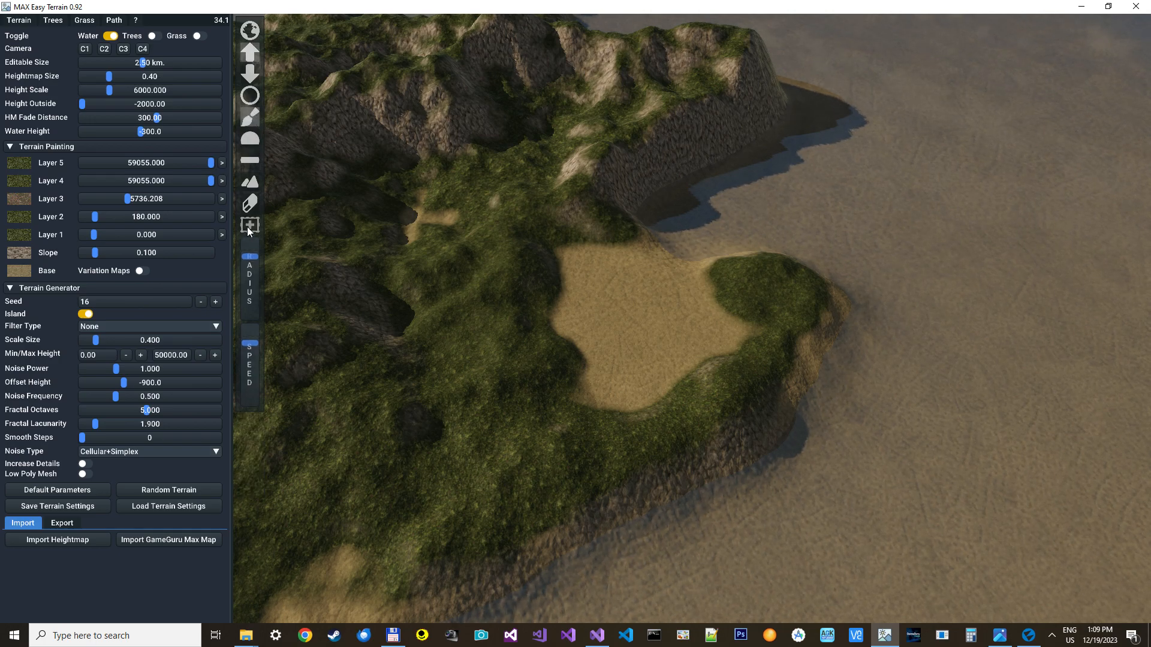
Load the heart image as a custom stamp and raise a heart mound on the sand flat
left_click(57, 541)
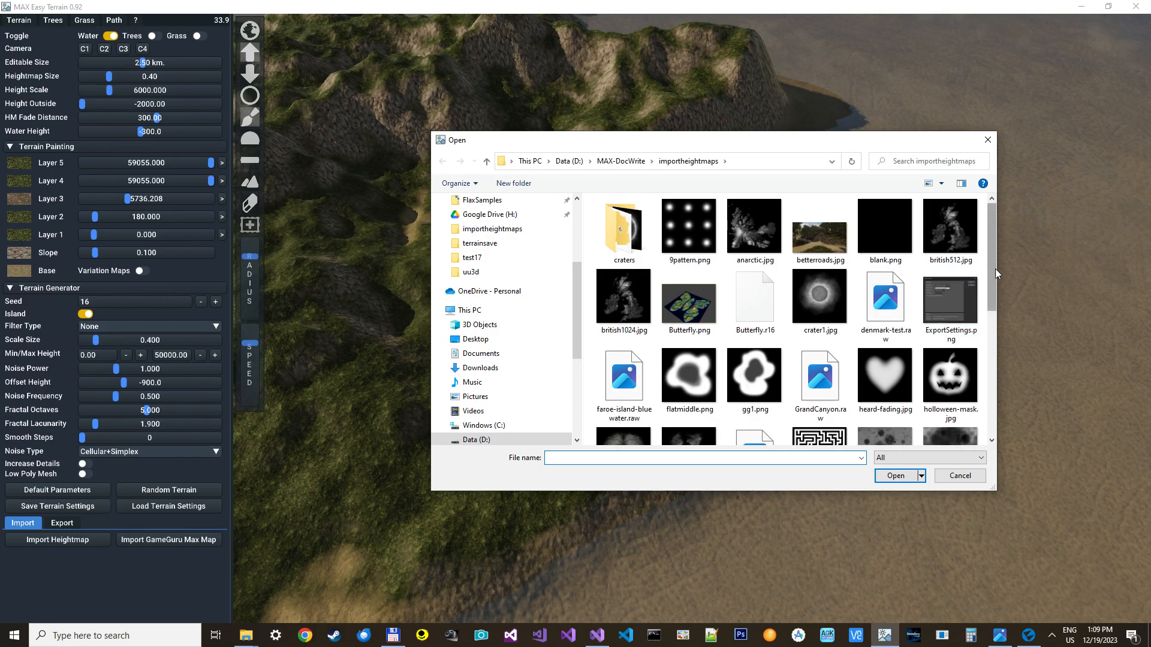
left_click(959, 476)
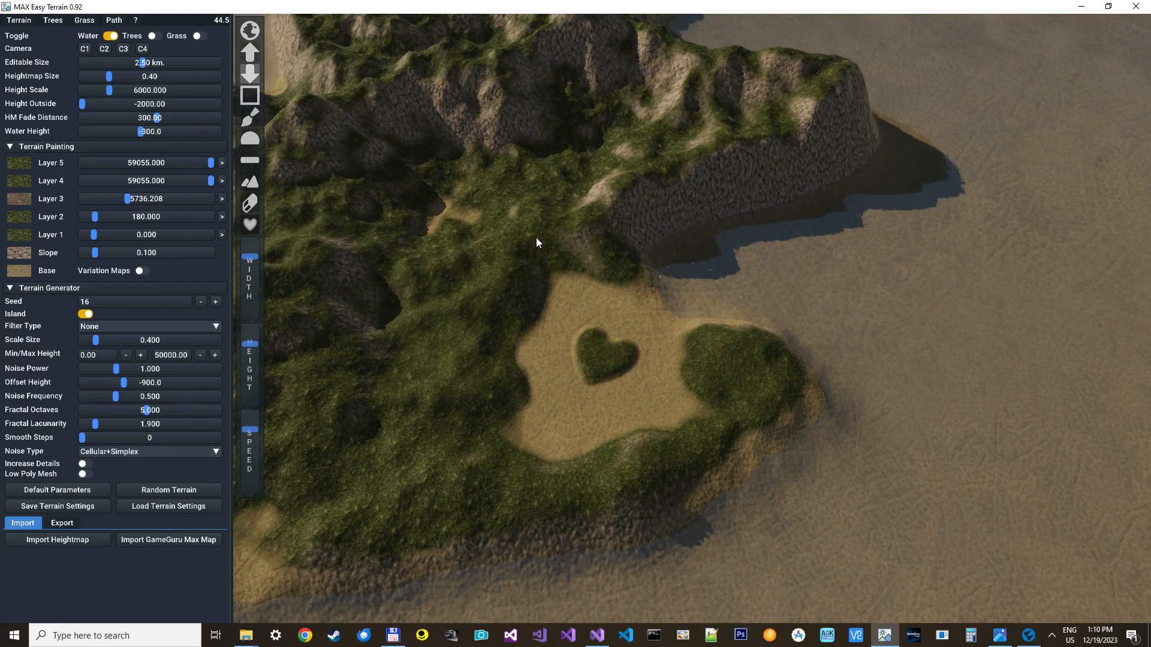
mouse_move(19, 226)
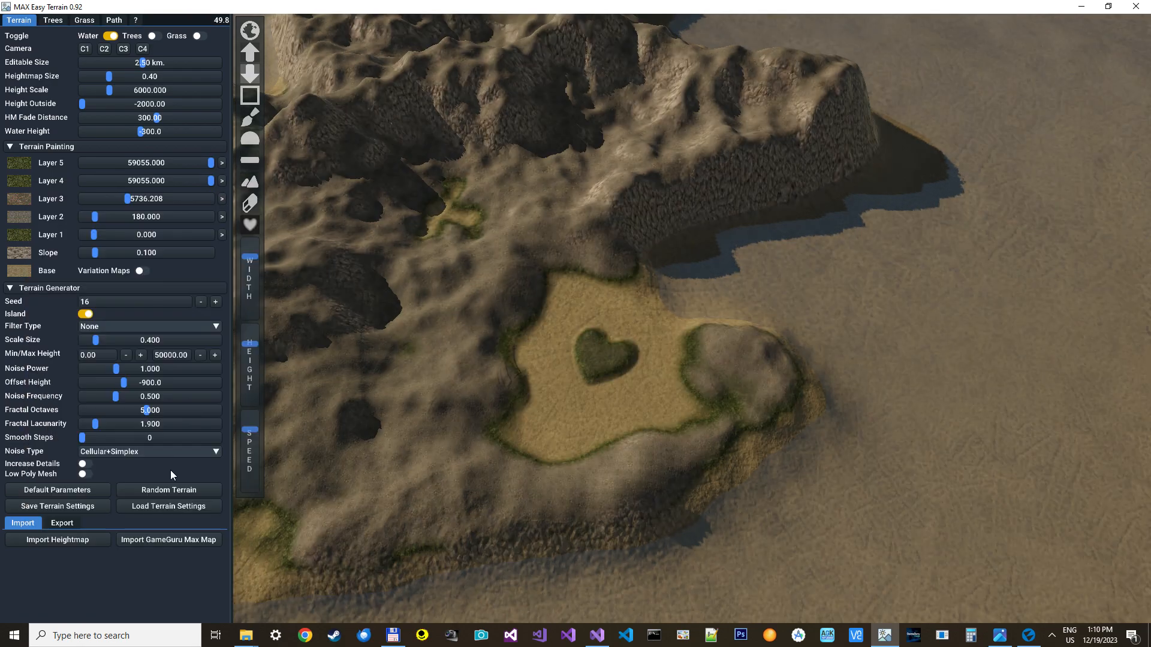
Show the export options and raise the grass Layer 2 to about 4241 so grass covers the hills
left_click(61, 523)
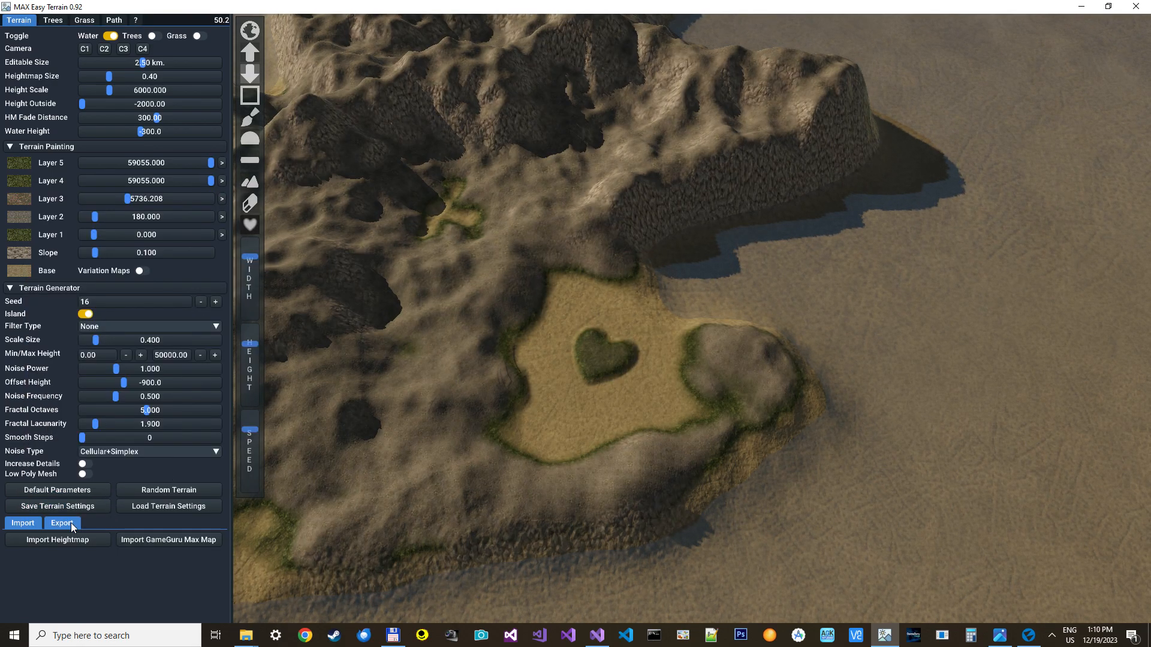
left_click(61, 523)
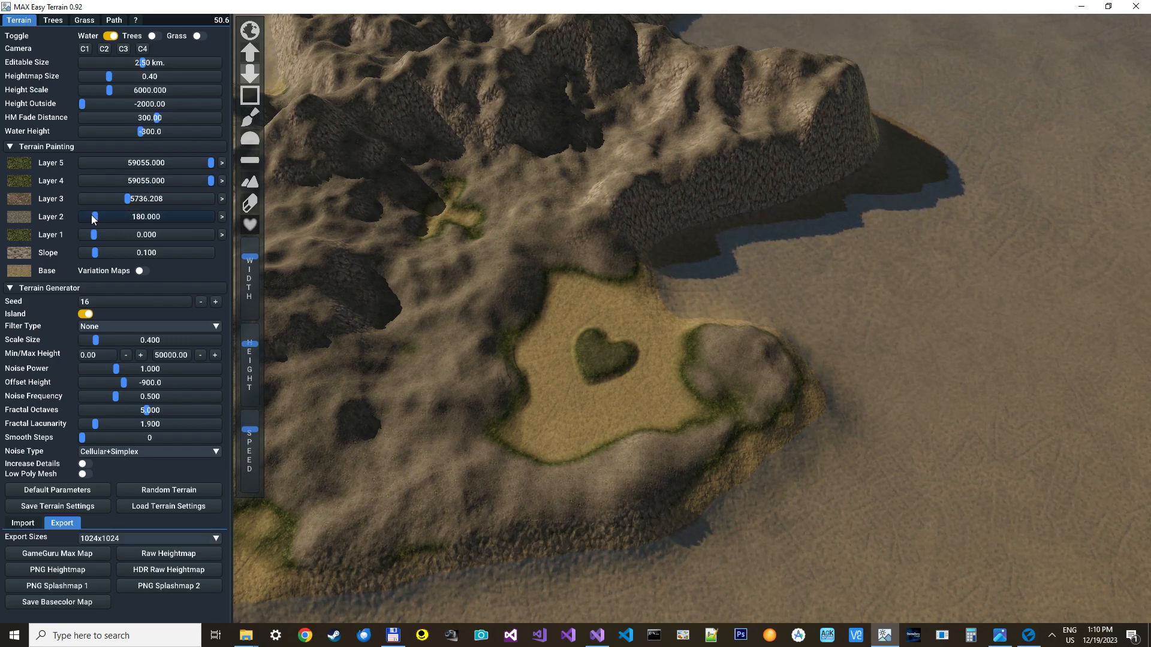
left_click_drag(93, 216, 100, 216)
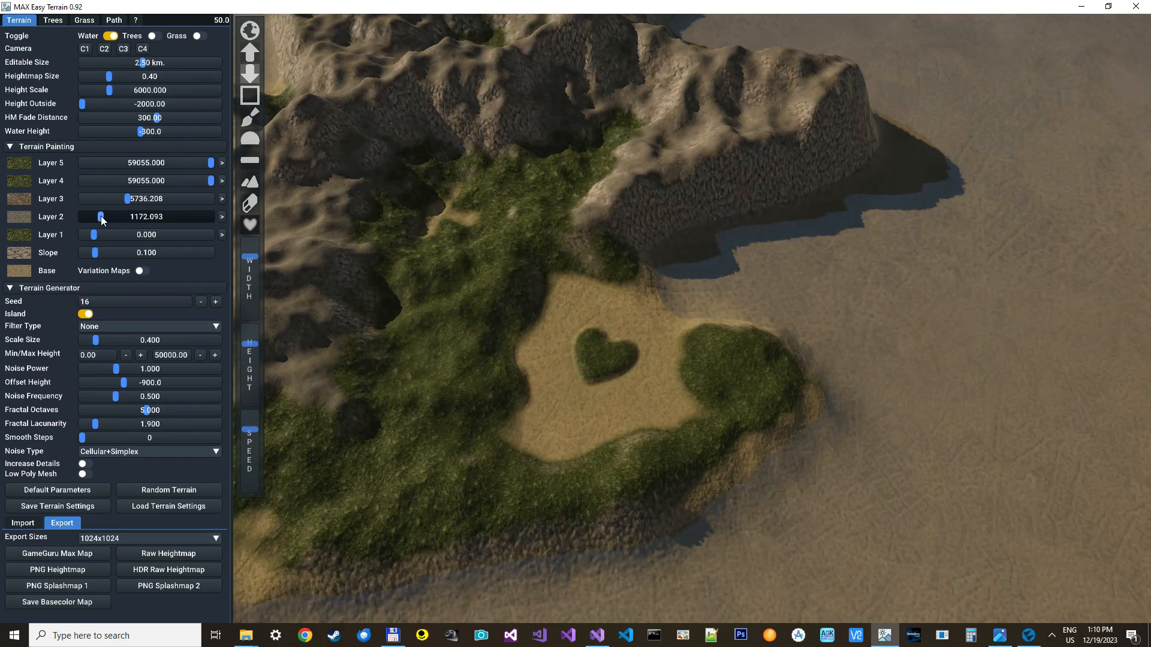
left_click_drag(100, 217, 110, 217)
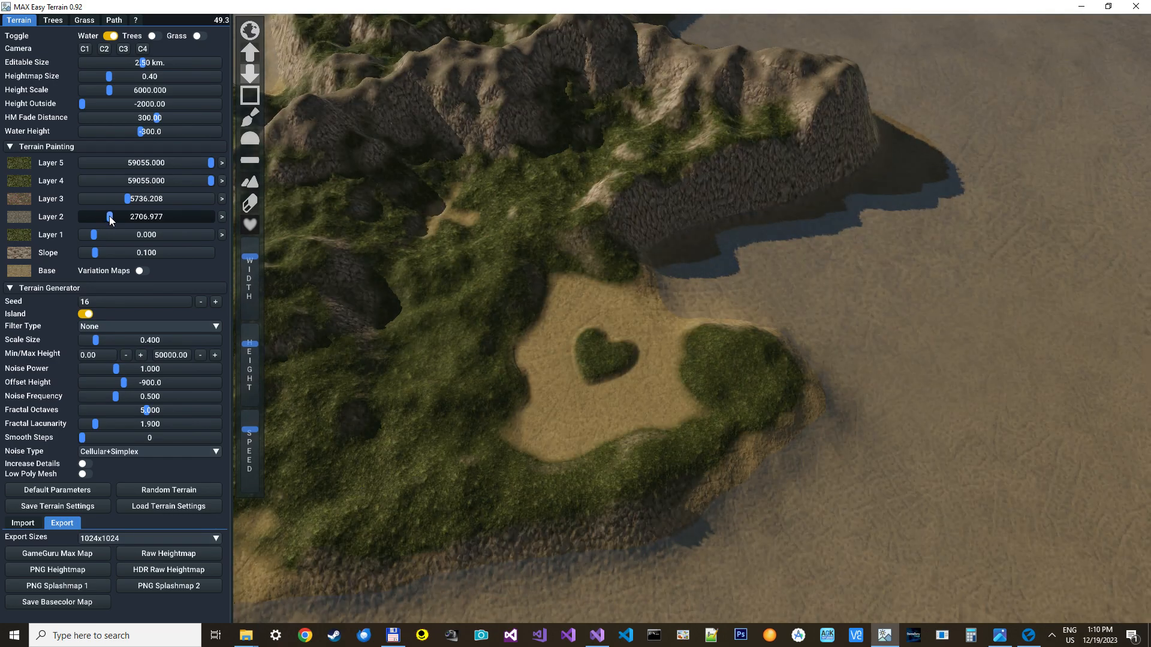
left_click_drag(109, 217, 118, 217)
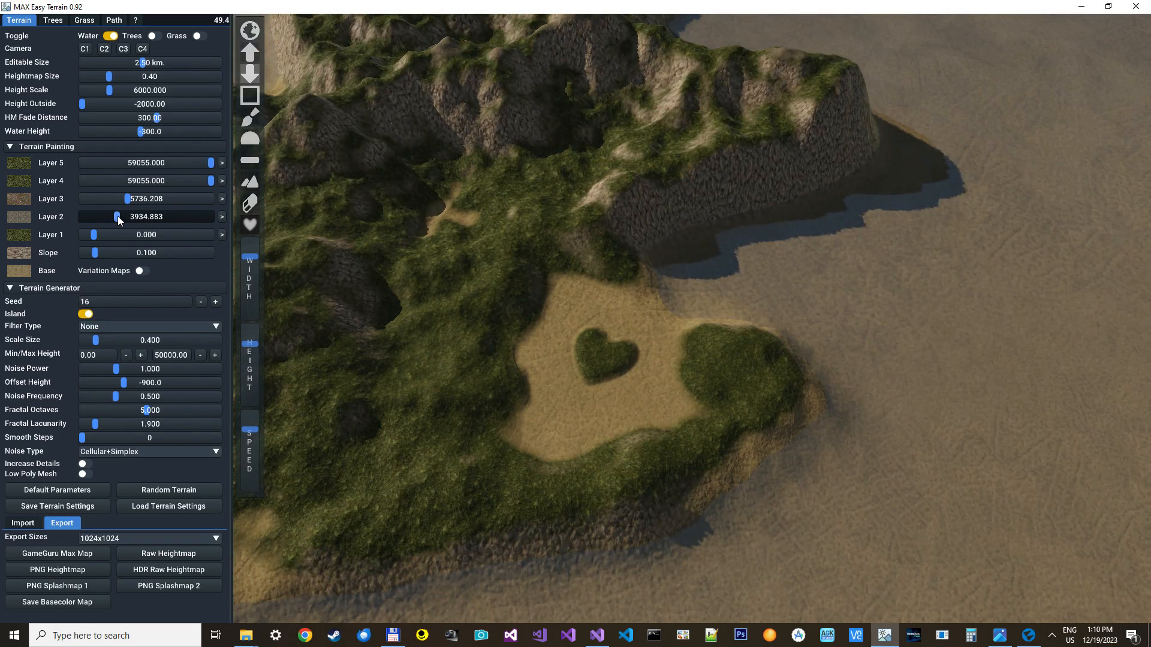
left_click_drag(118, 216, 146, 215)
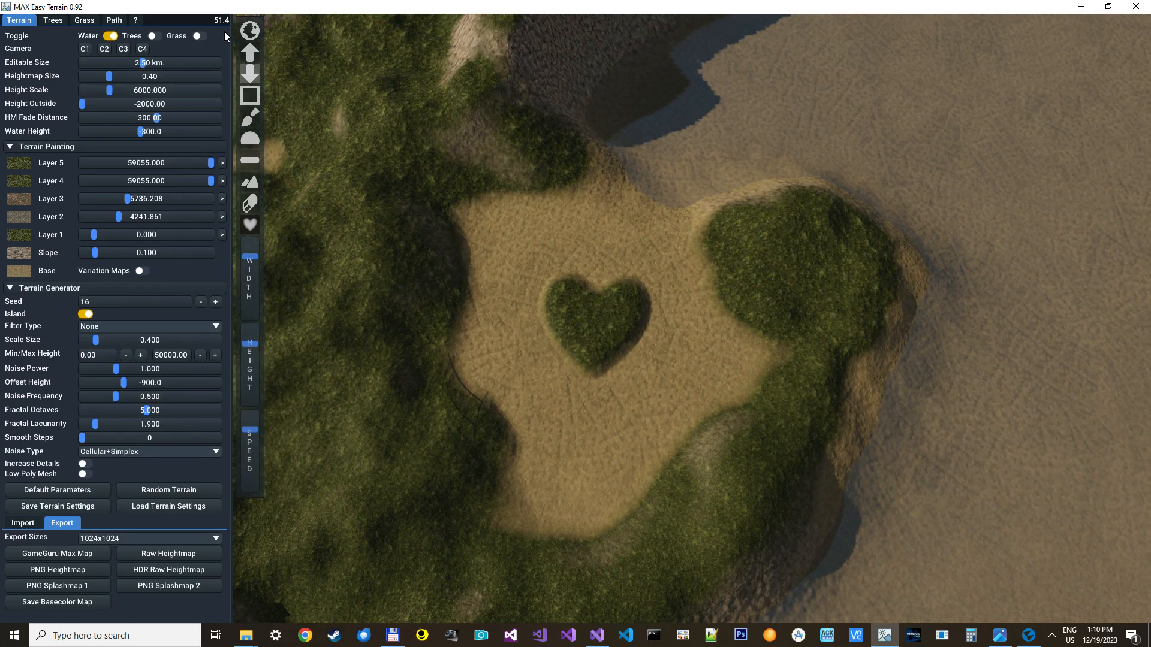
Bring up the path editing settings for Active Path 1
left_click(112, 20)
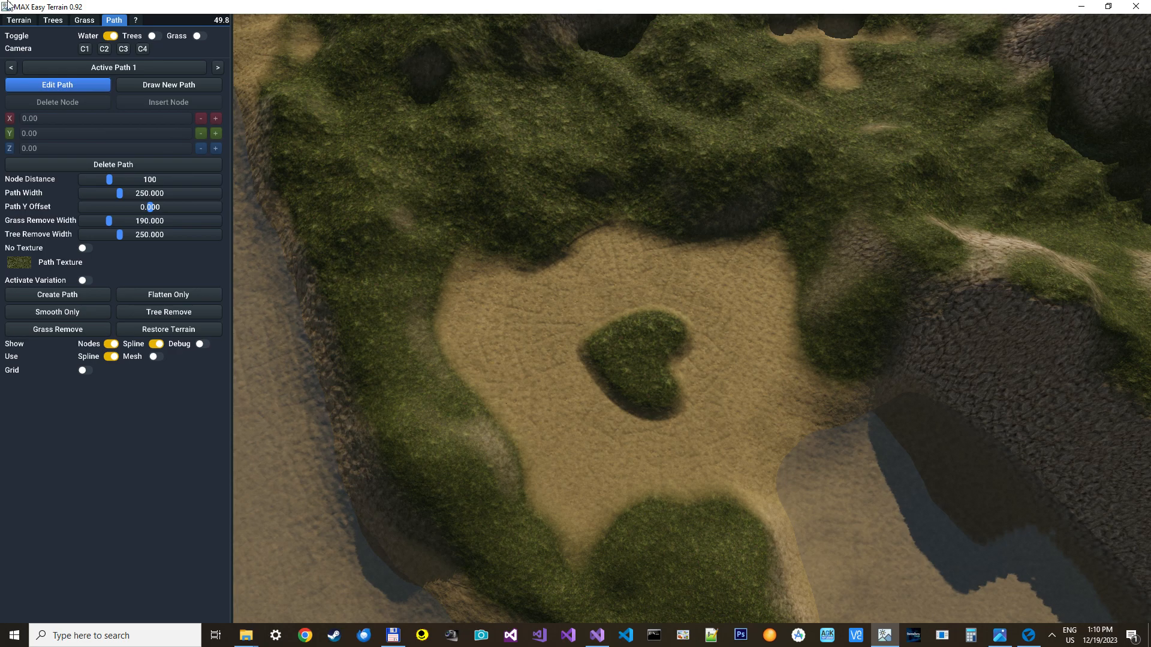
left_click(18, 20)
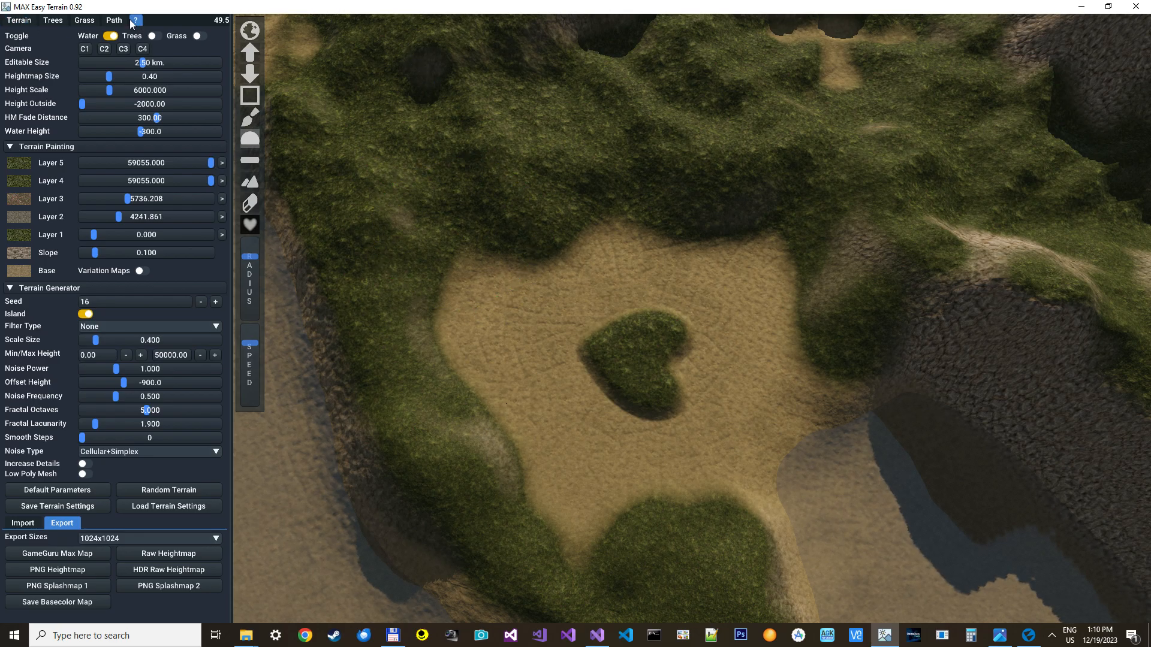
left_click(112, 20)
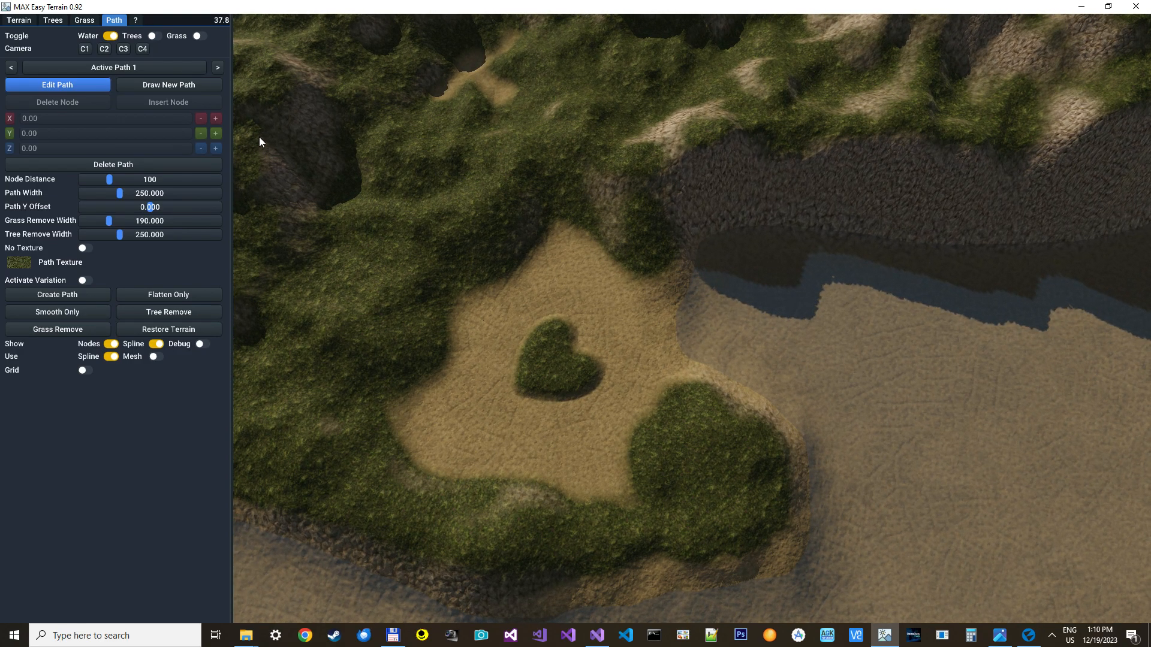
mouse_move(168, 84)
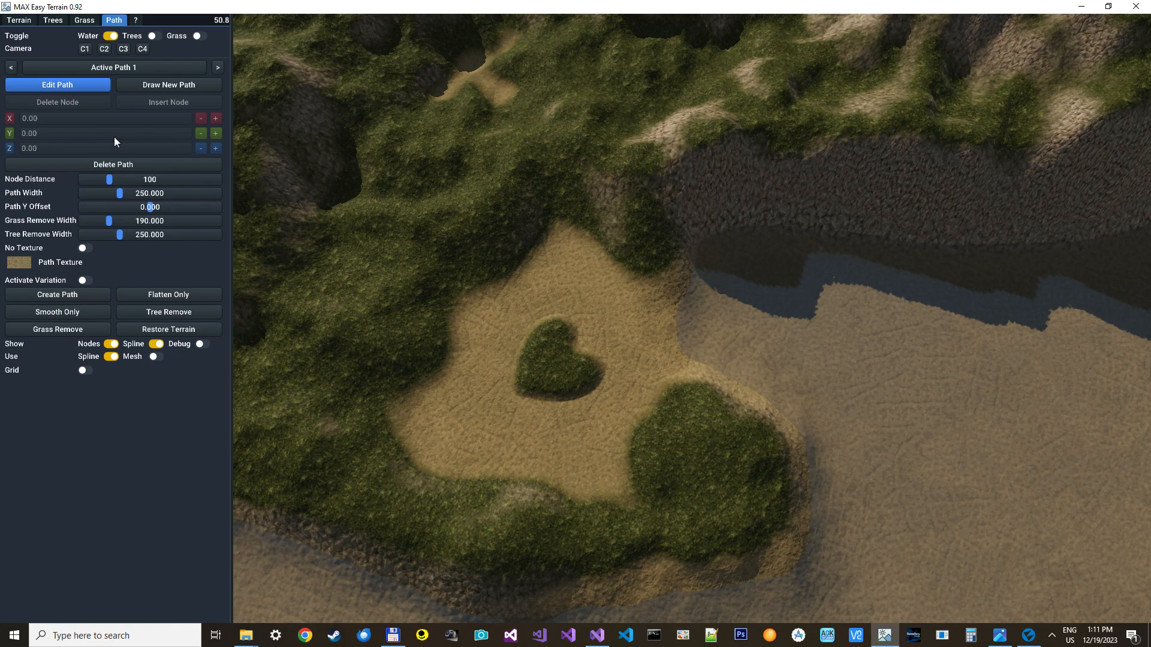
Draw a dirt path from the sand area up across the grassy hill and back down
left_click(168, 84)
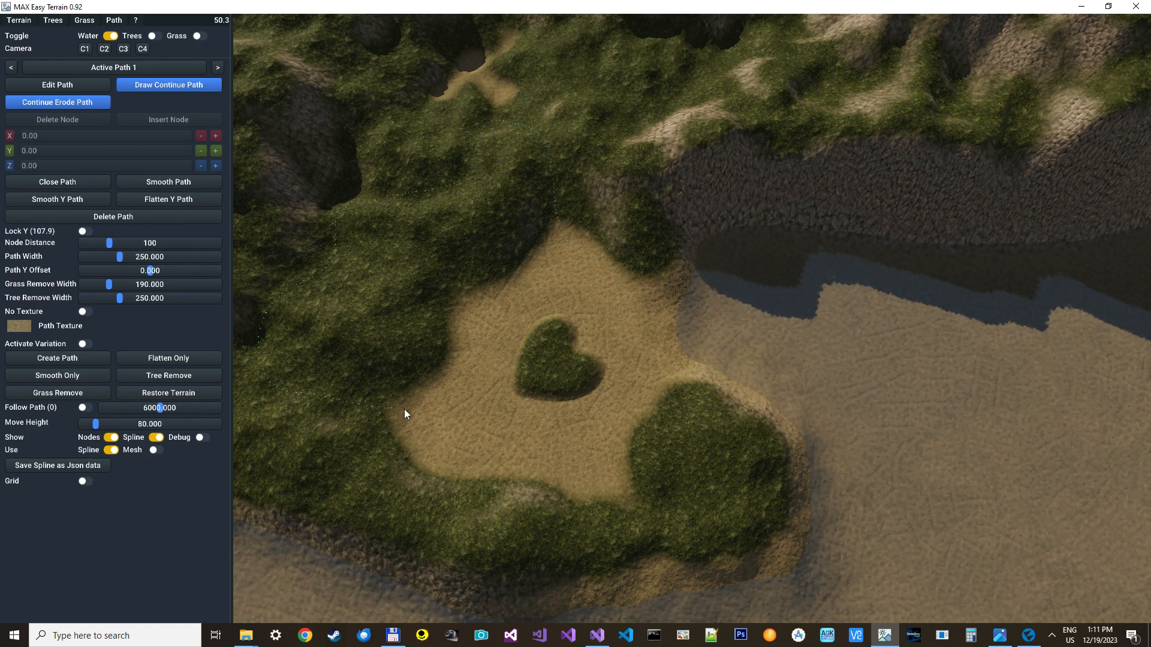
left_click(56, 84)
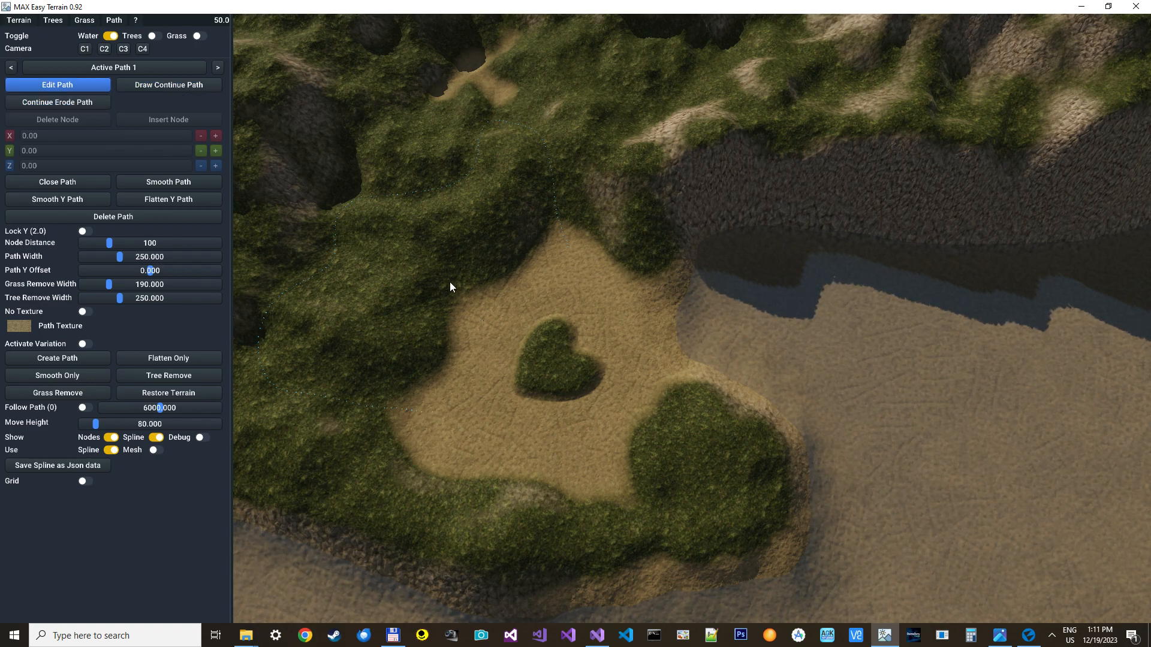
left_click(168, 181)
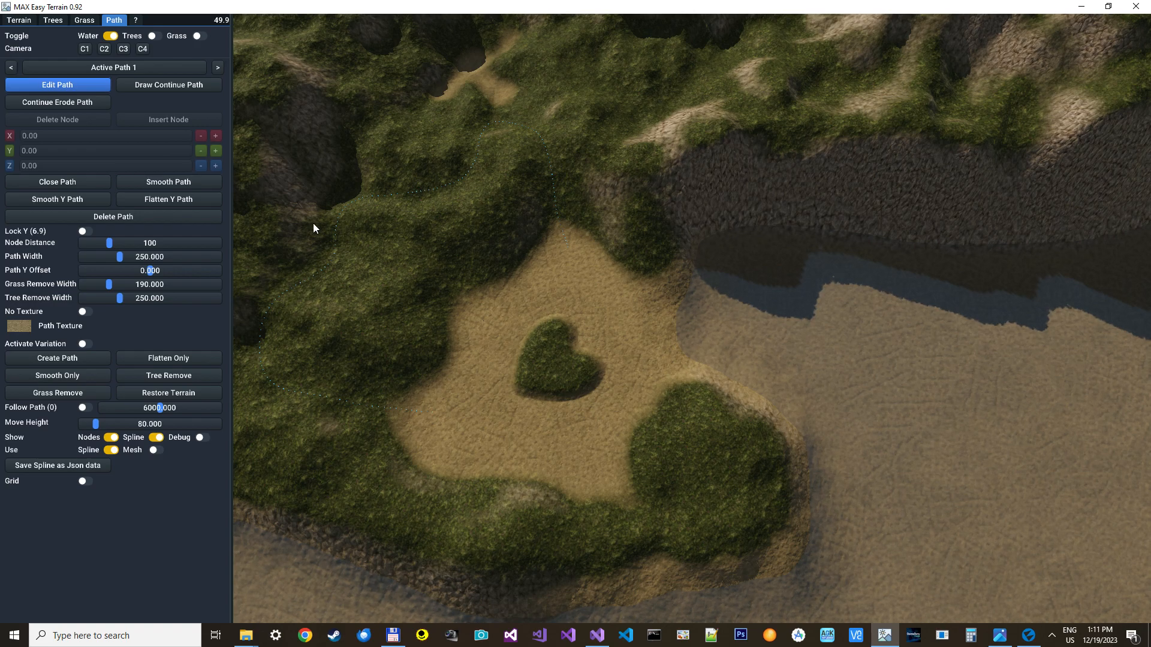
left_click(167, 181)
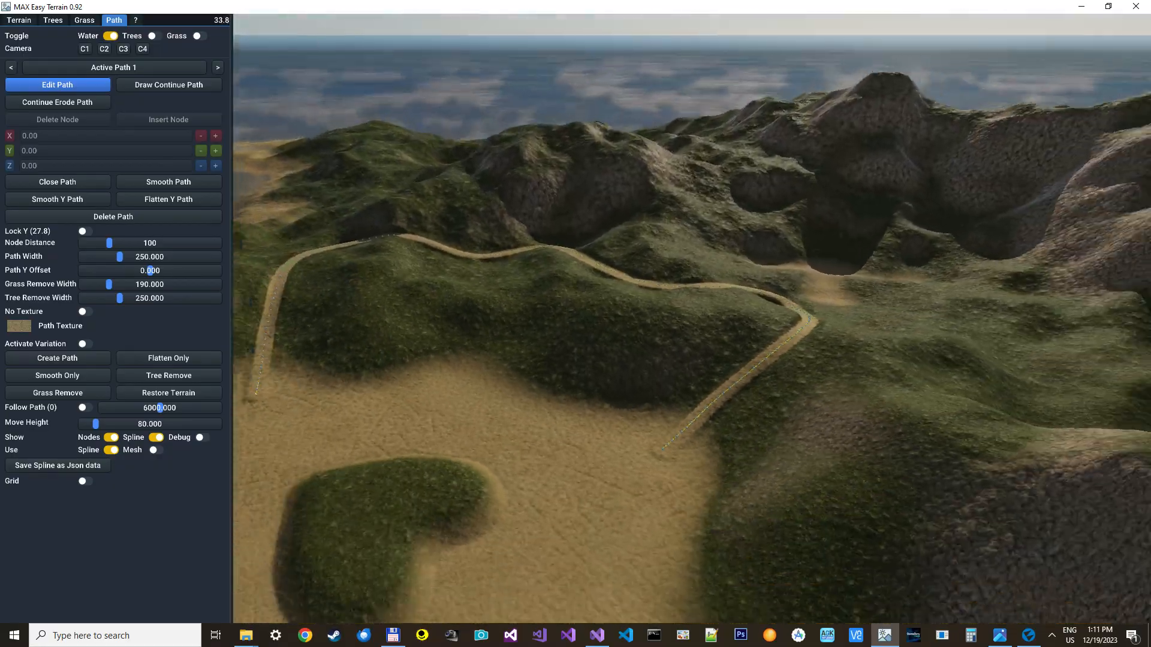
left_click(19, 20)
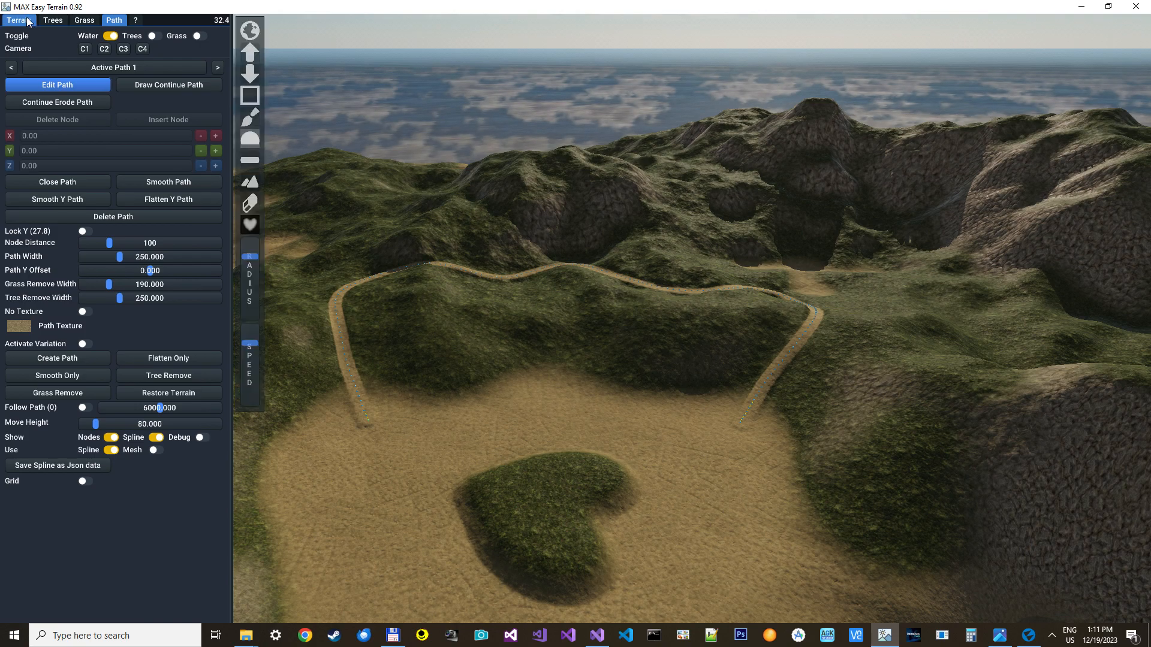
left_click(19, 20)
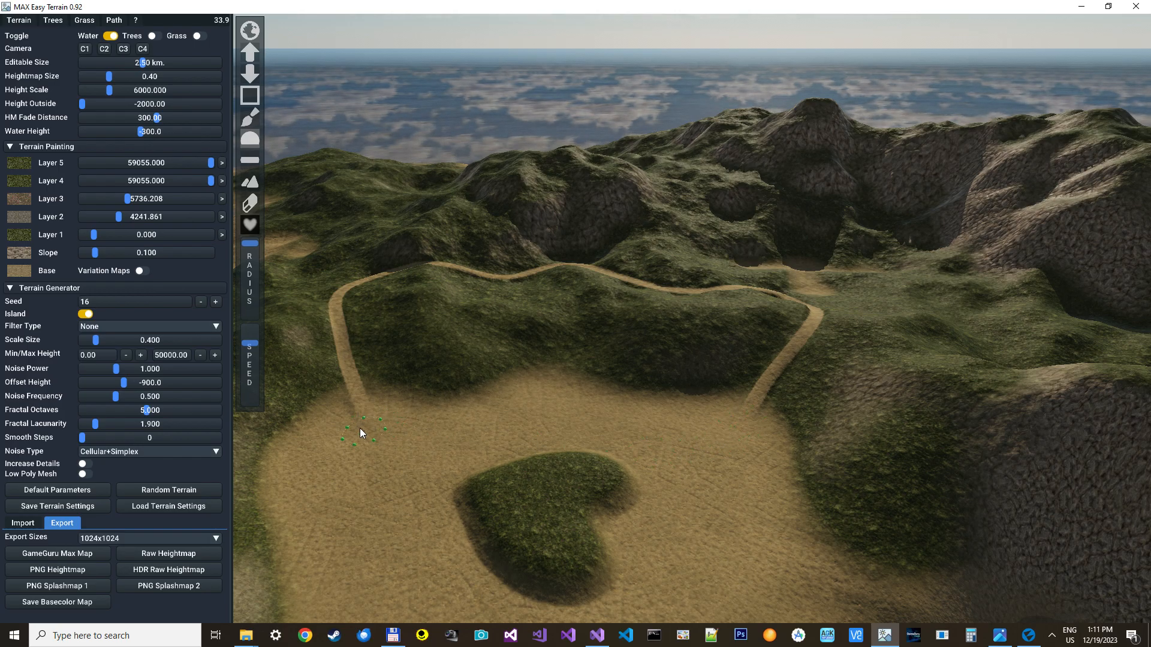
mouse_move(519, 319)
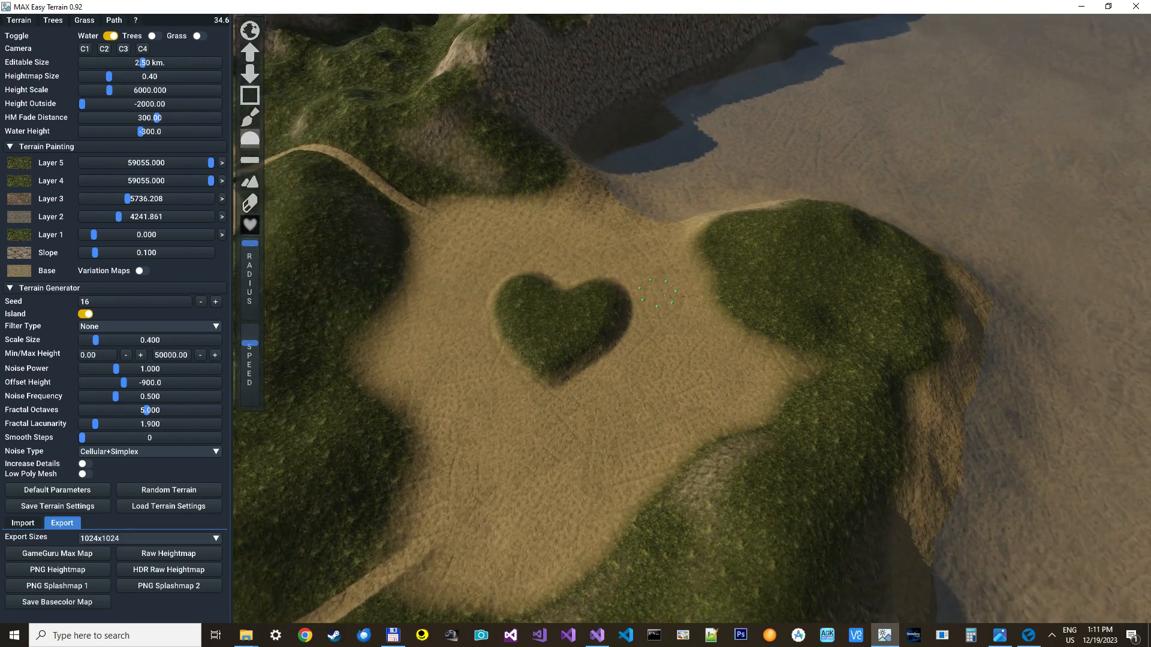
left_click(112, 21)
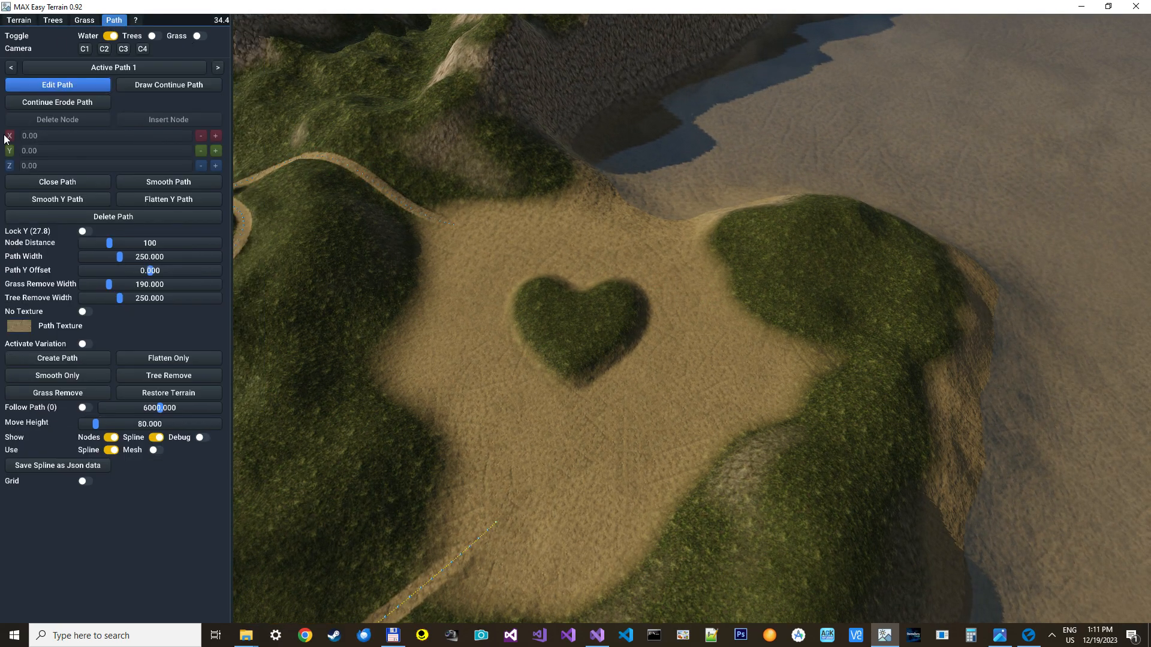
Draw a second path looping around the heart, widen it to 400 and carve it into the sand
left_click(217, 67)
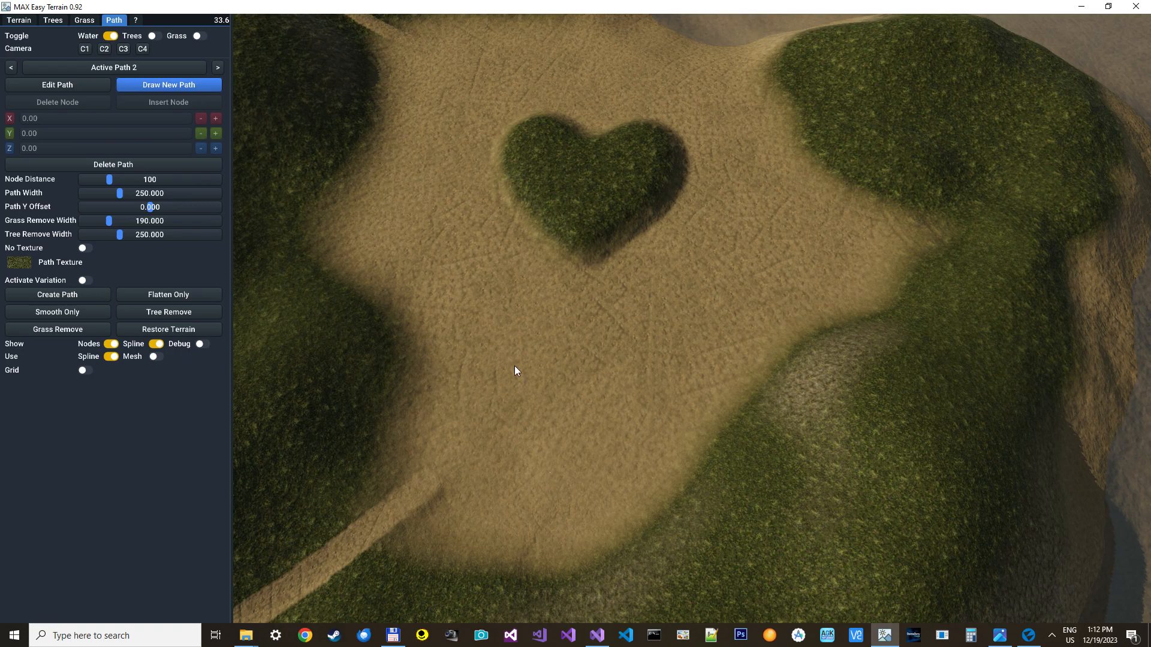
mouse_move(476, 370)
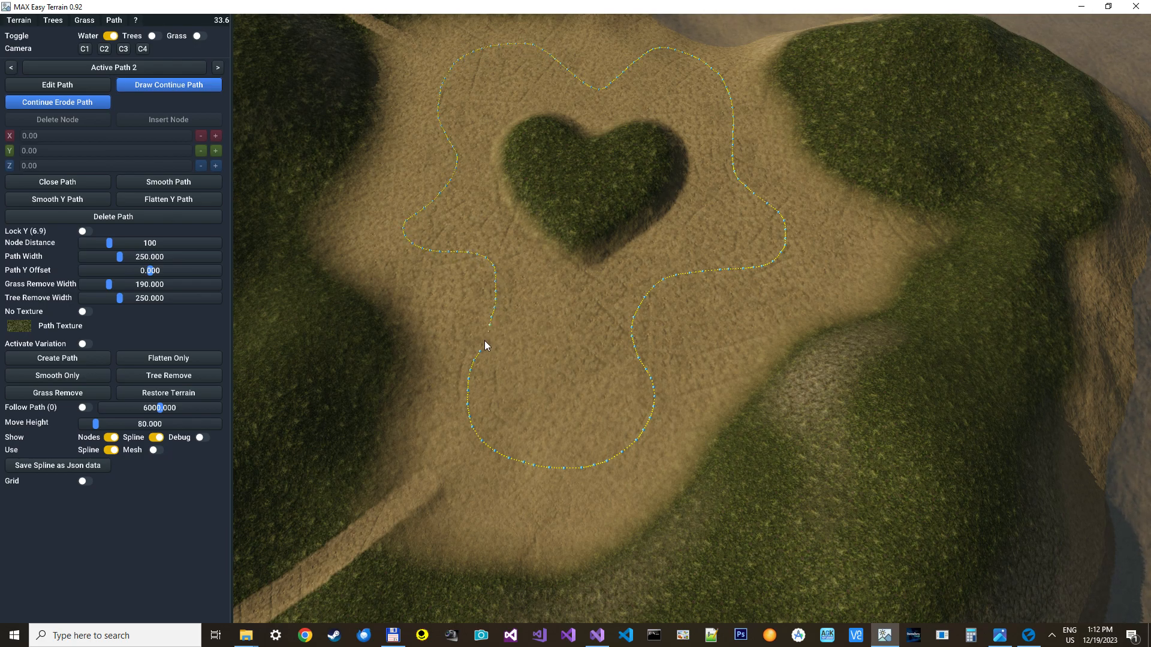
left_click(56, 83)
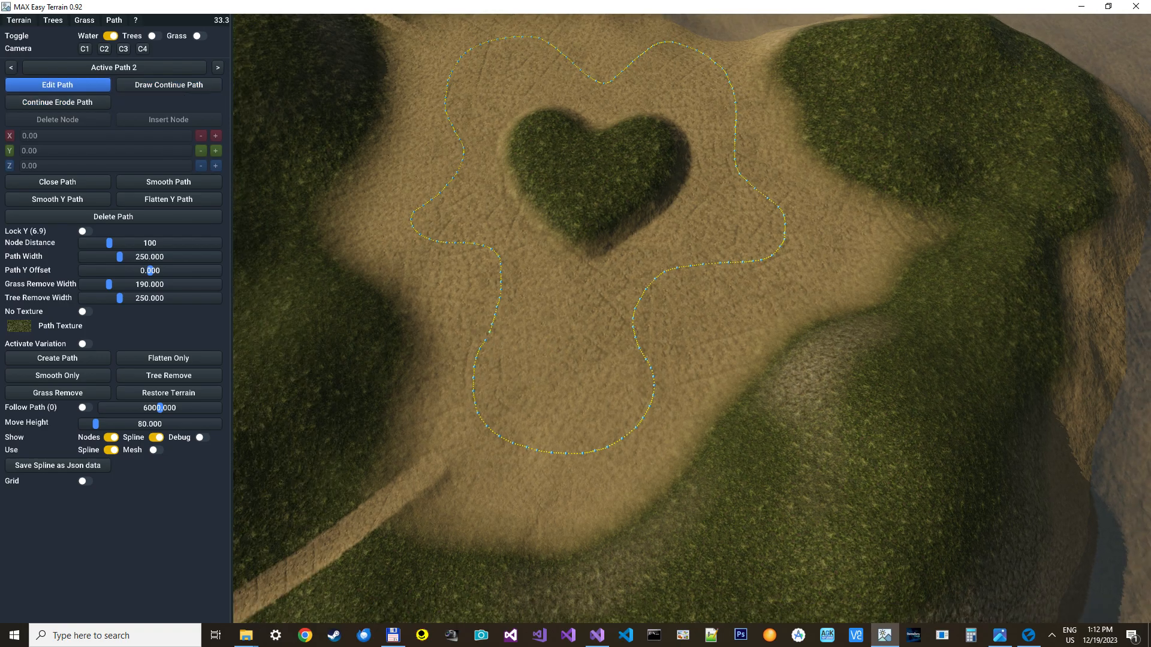
left_click(167, 181)
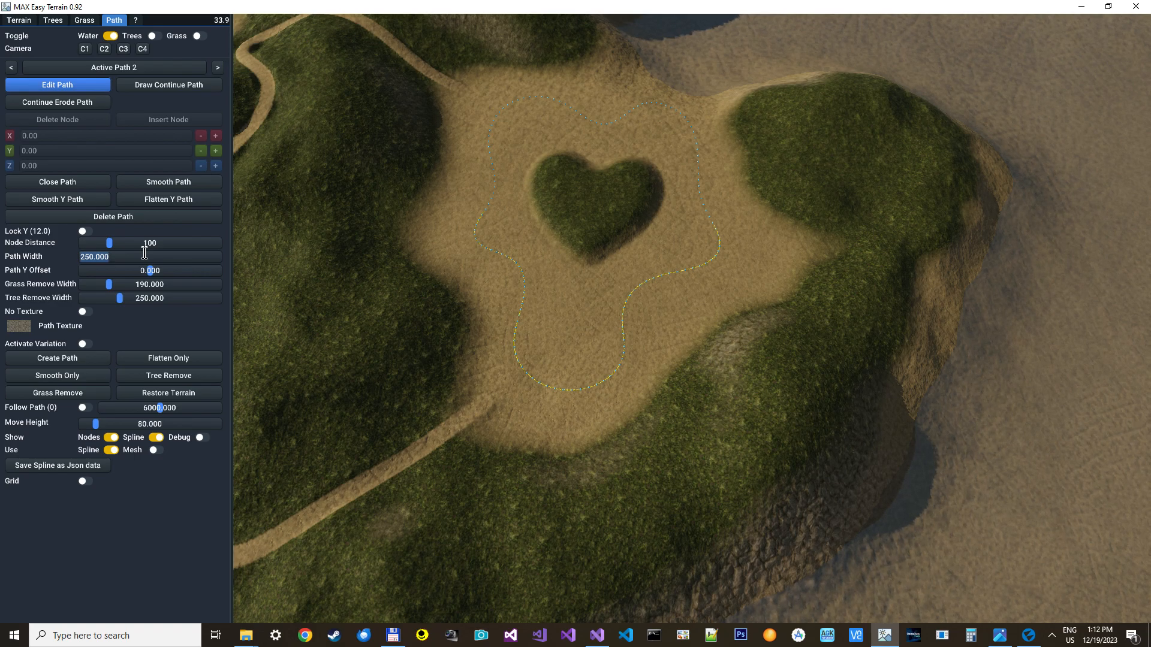
left_click_drag(121, 256, 136, 257)
type("400.000")
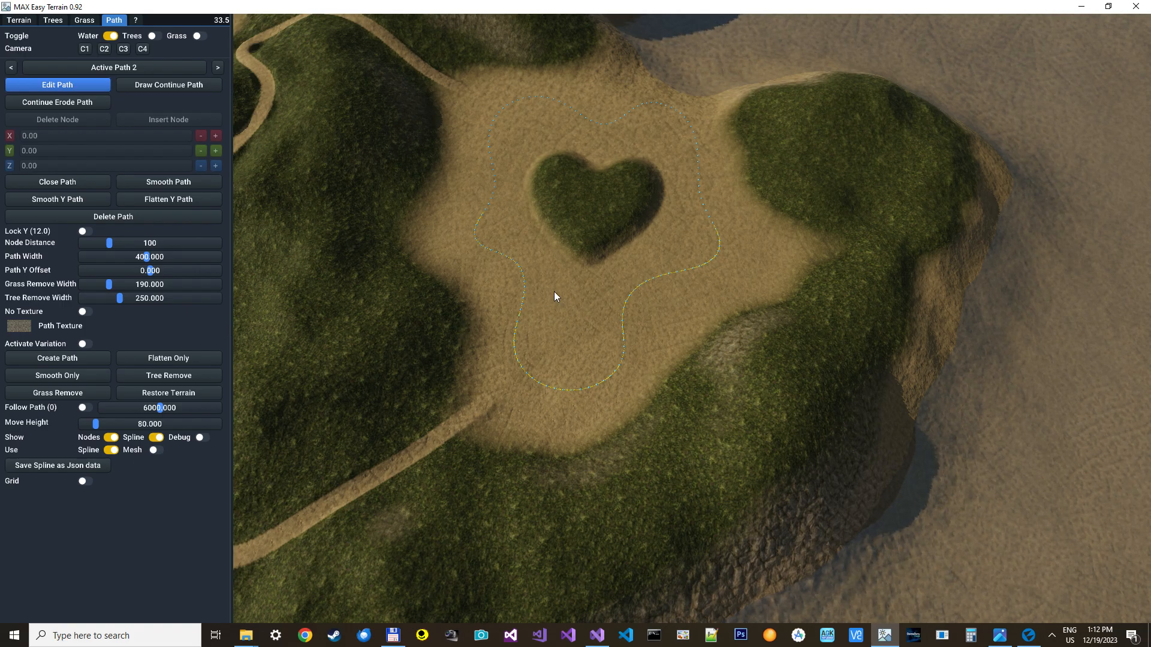
left_click(56, 359)
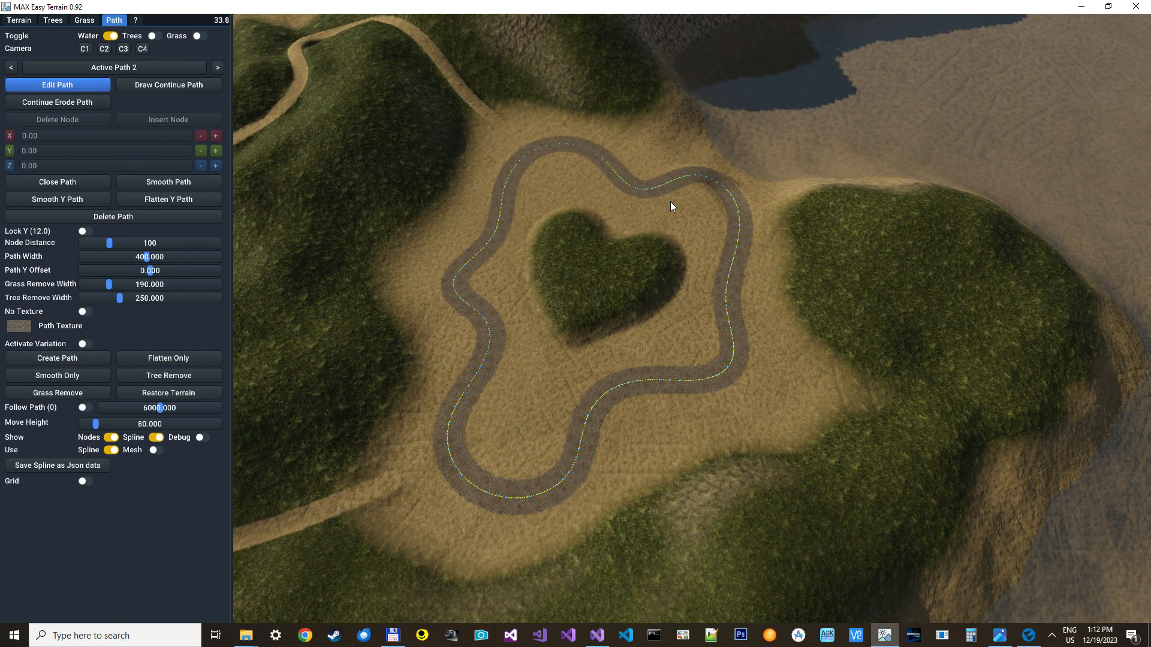
Smooth the loop path heights, configure a closed road mesh with smaller UV width, then hide it
left_click(58, 199)
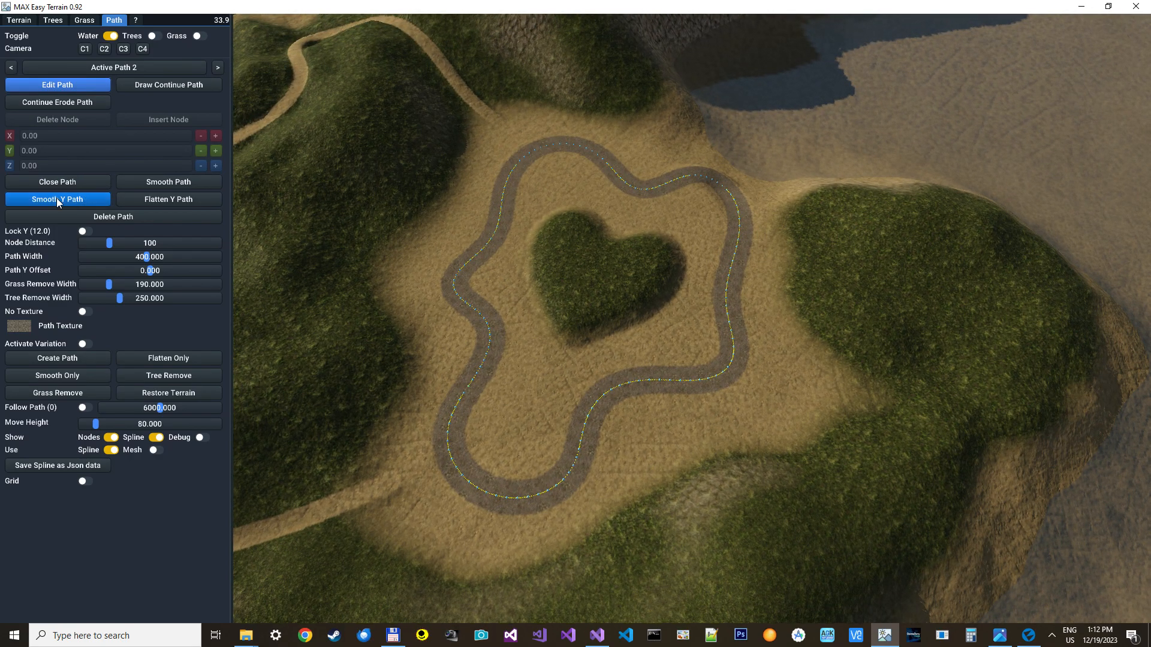
left_click(57, 358)
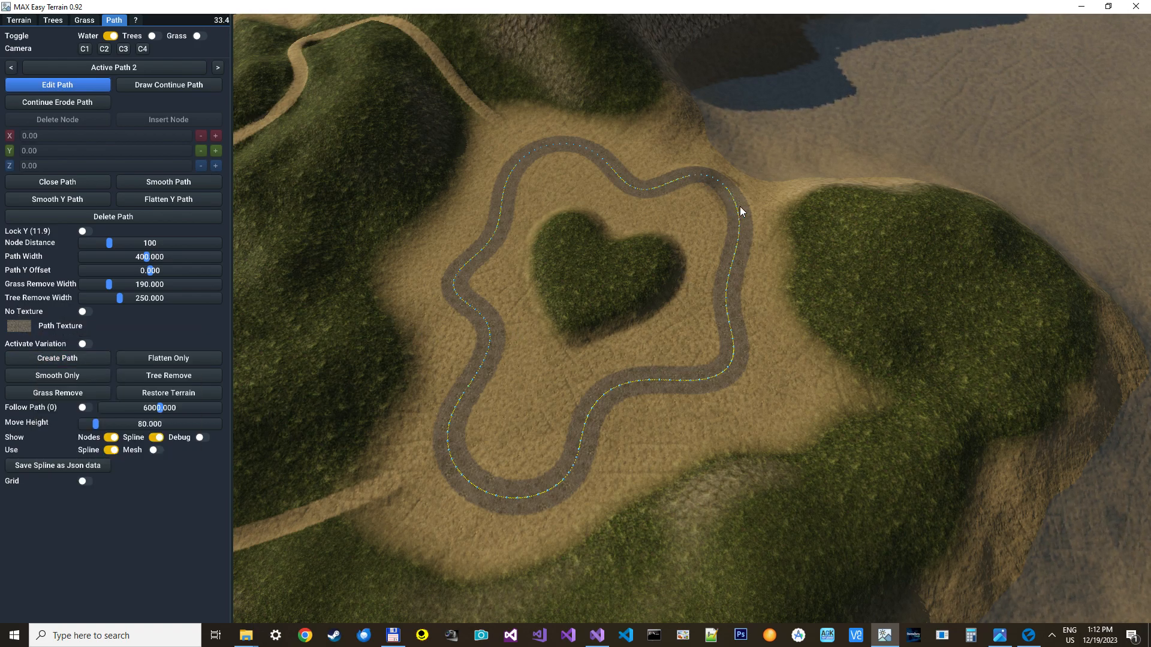
mouse_move(683, 163)
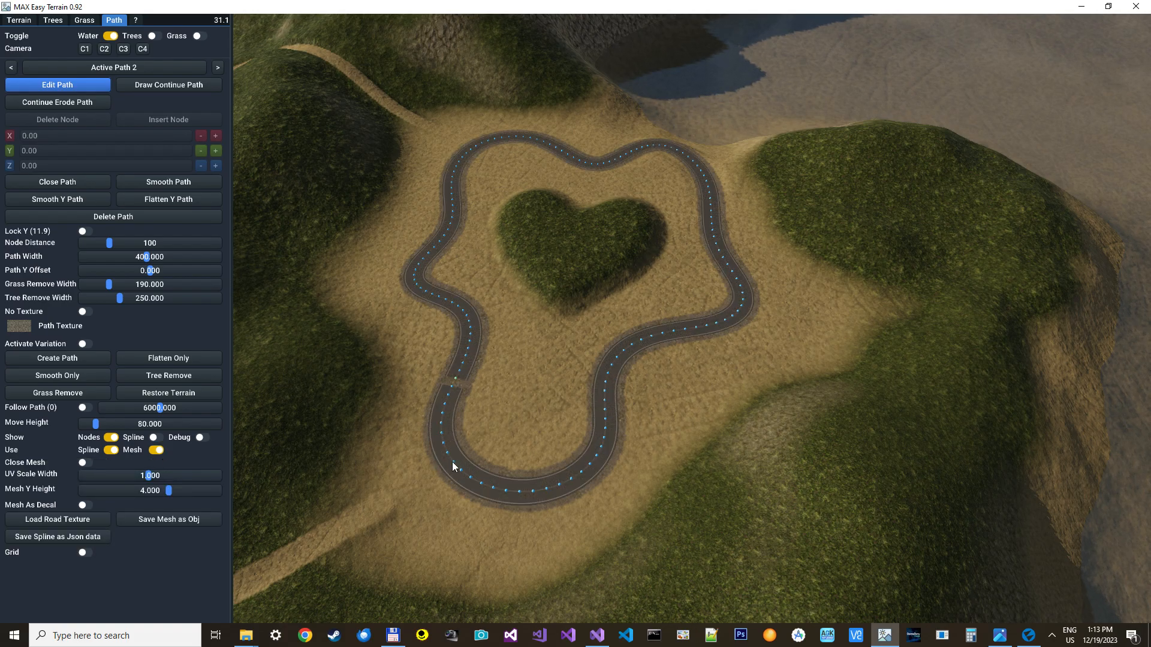
left_click(84, 462)
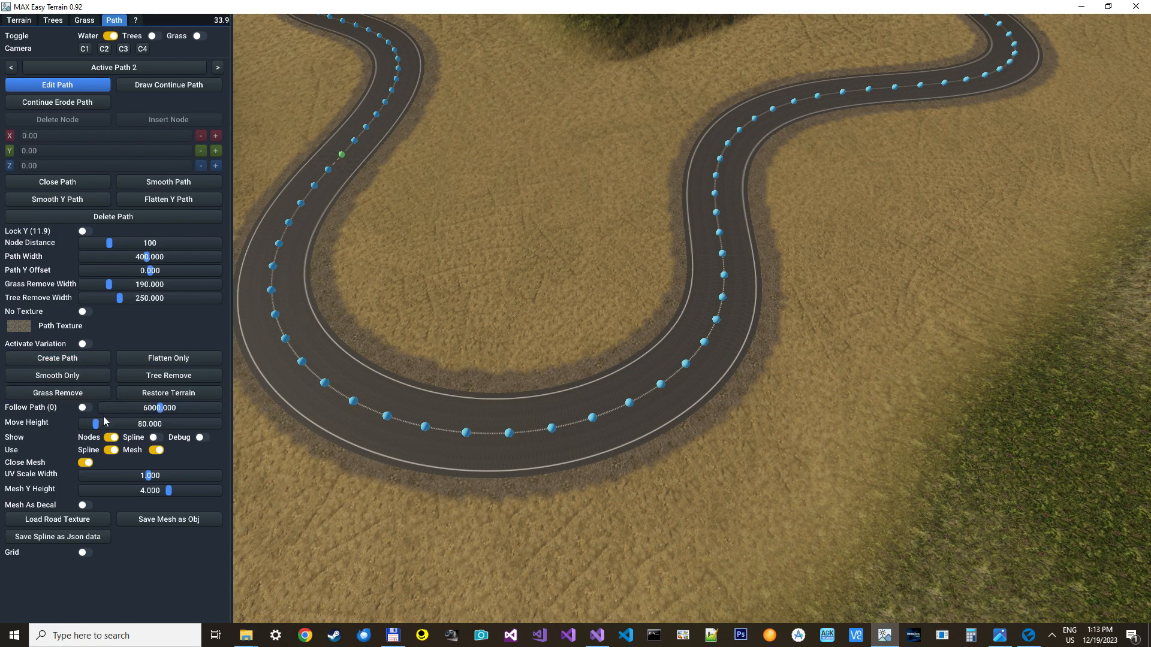
left_click_drag(143, 476, 83, 476)
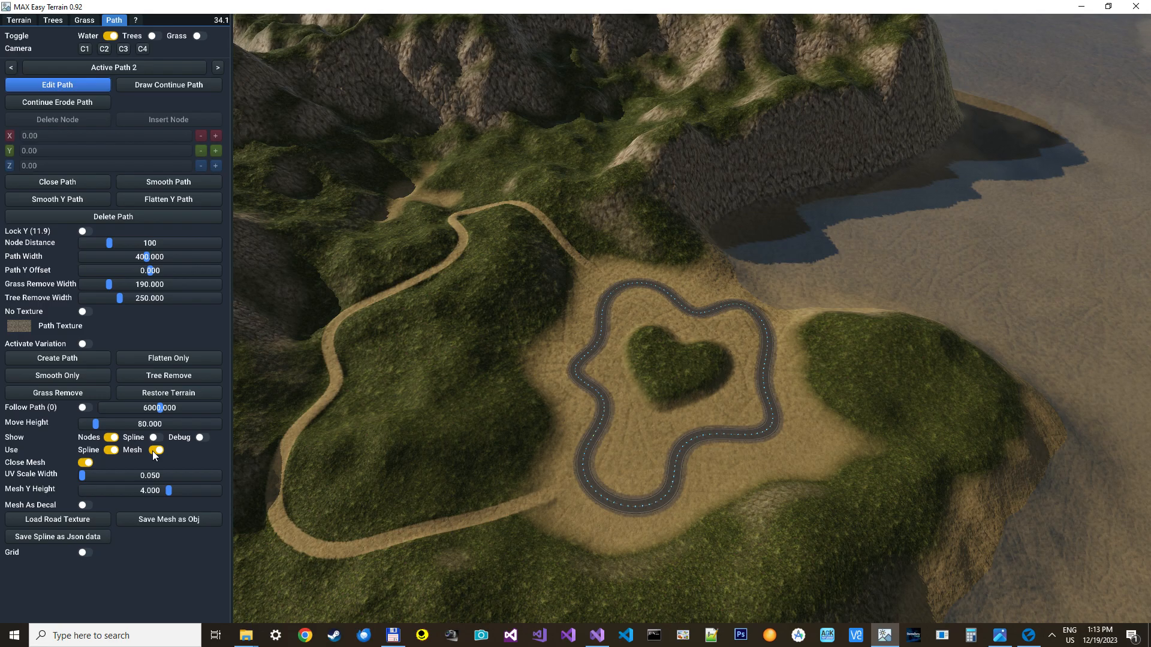
left_click(155, 449)
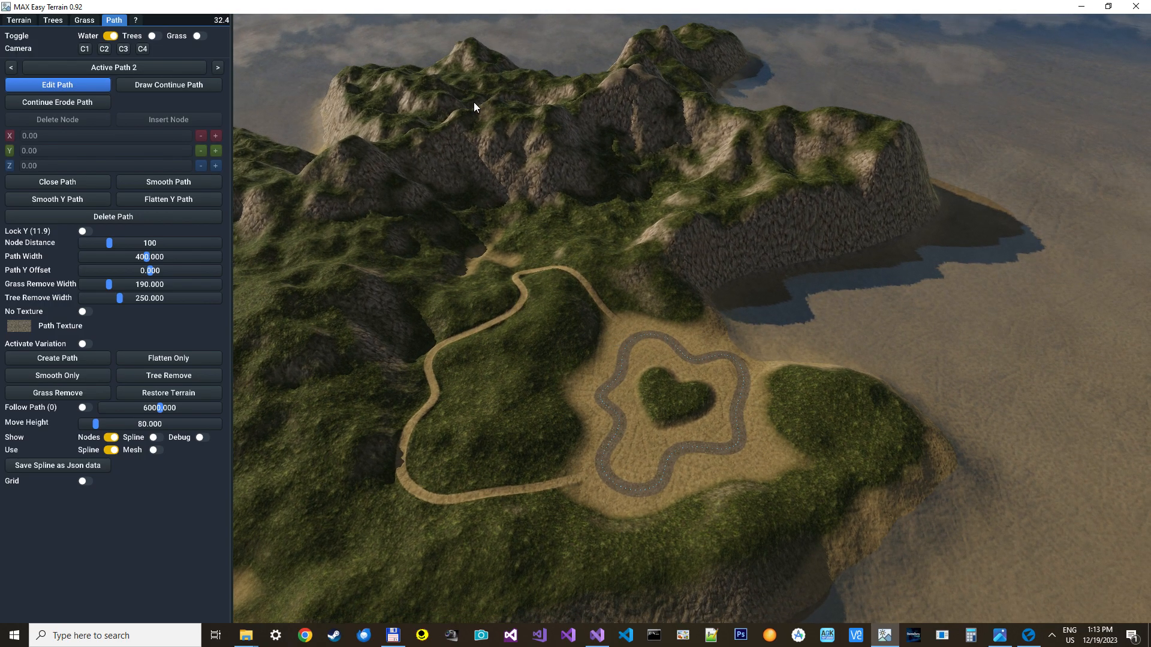
Set the terrain export size to 4096x4096 in the terrain settings
left_click(17, 20)
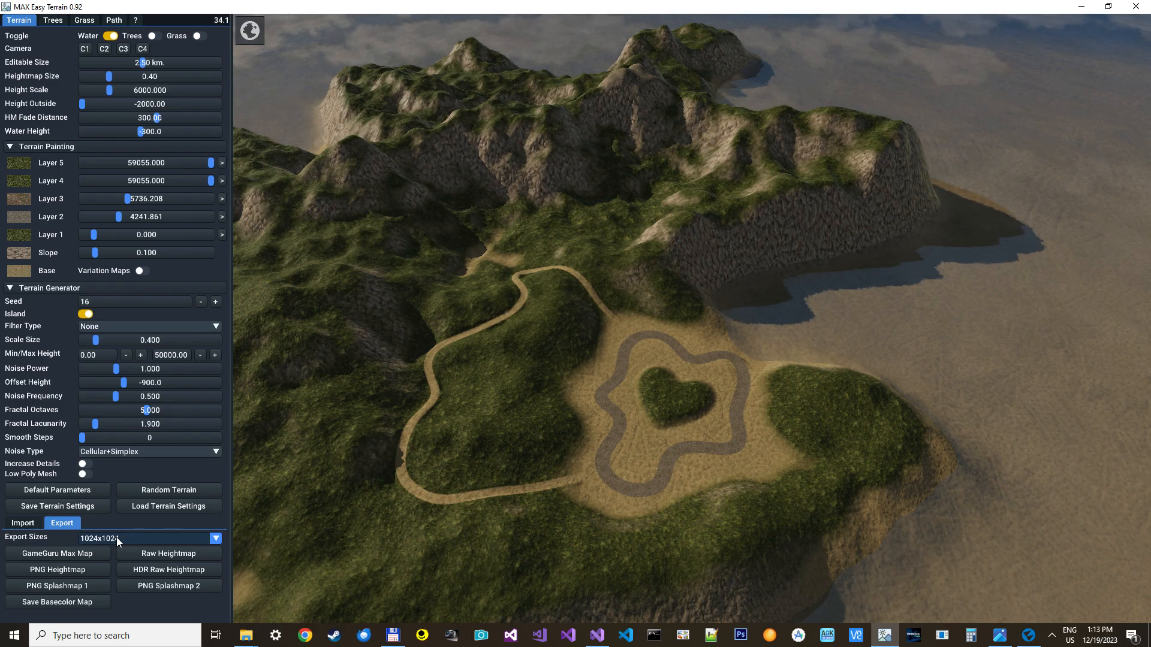
left_click(215, 538)
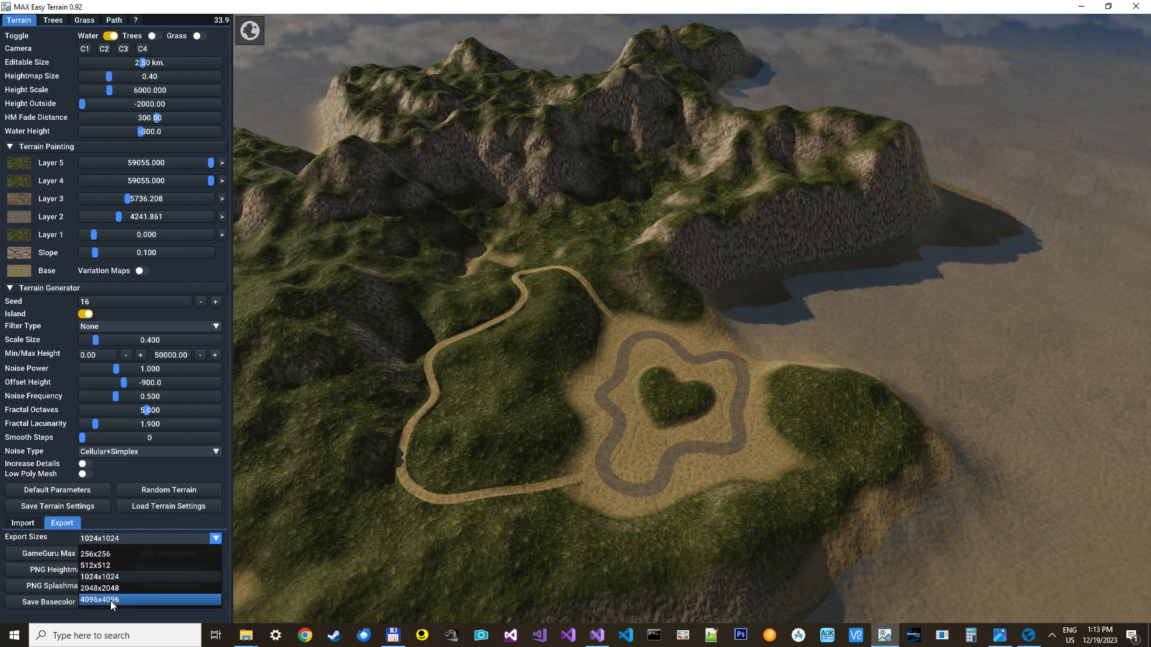
left_click(101, 599)
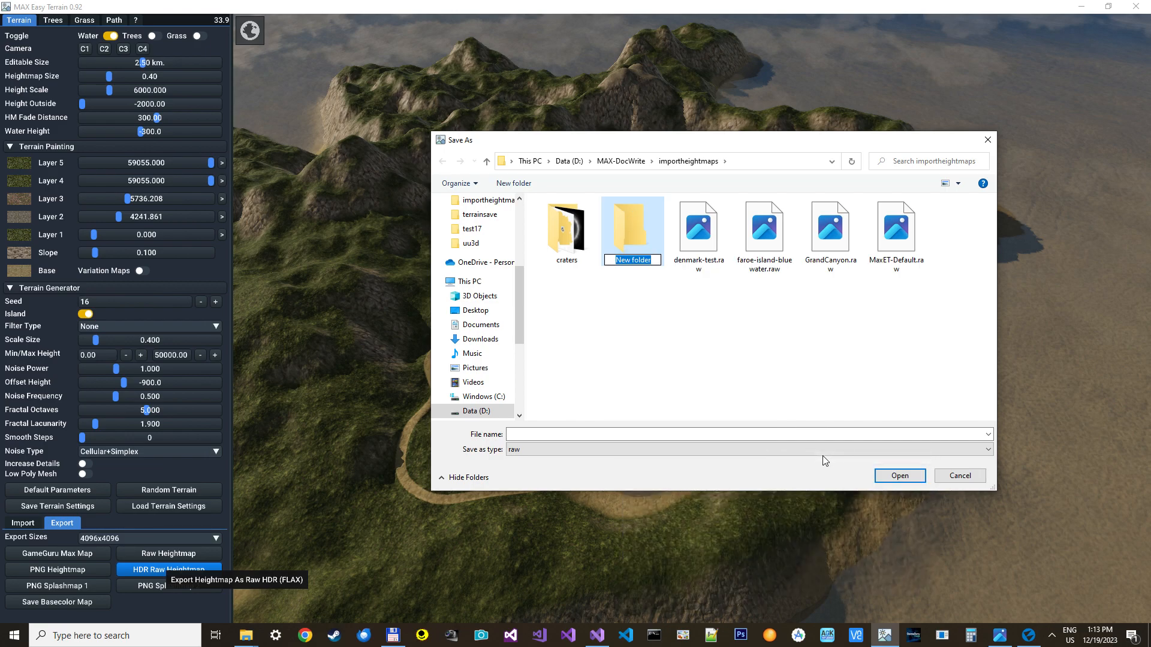
Export the HDR raw heightmap as hdrheightmap into the flaxtest folder
type("flaxtest")
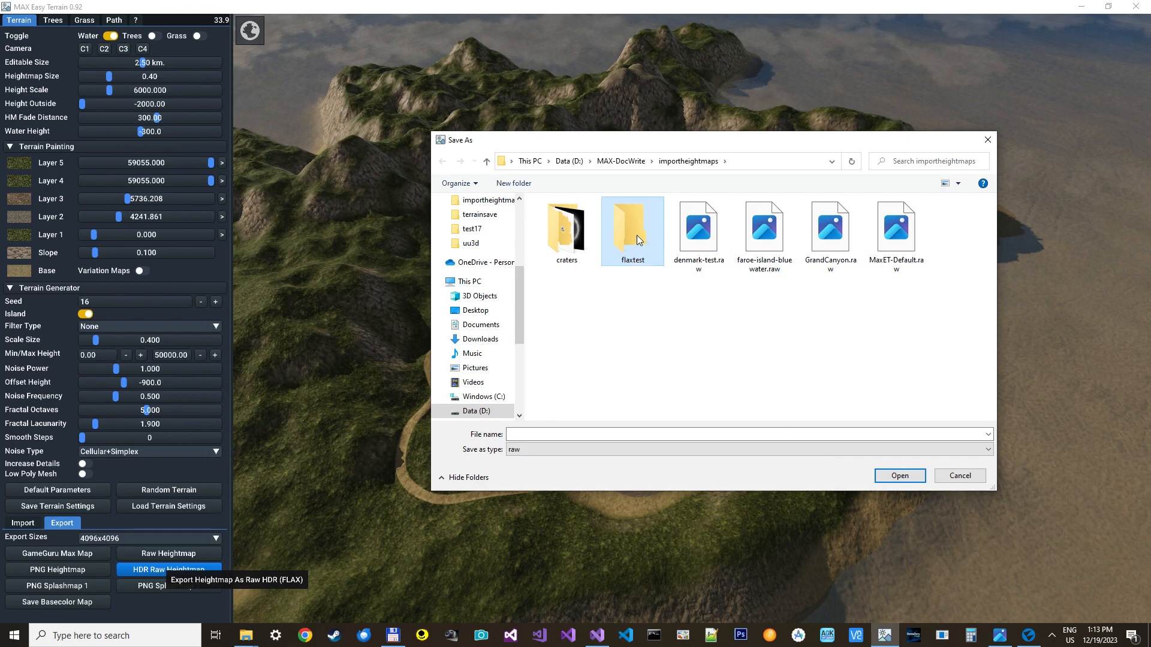
double_click(631, 225)
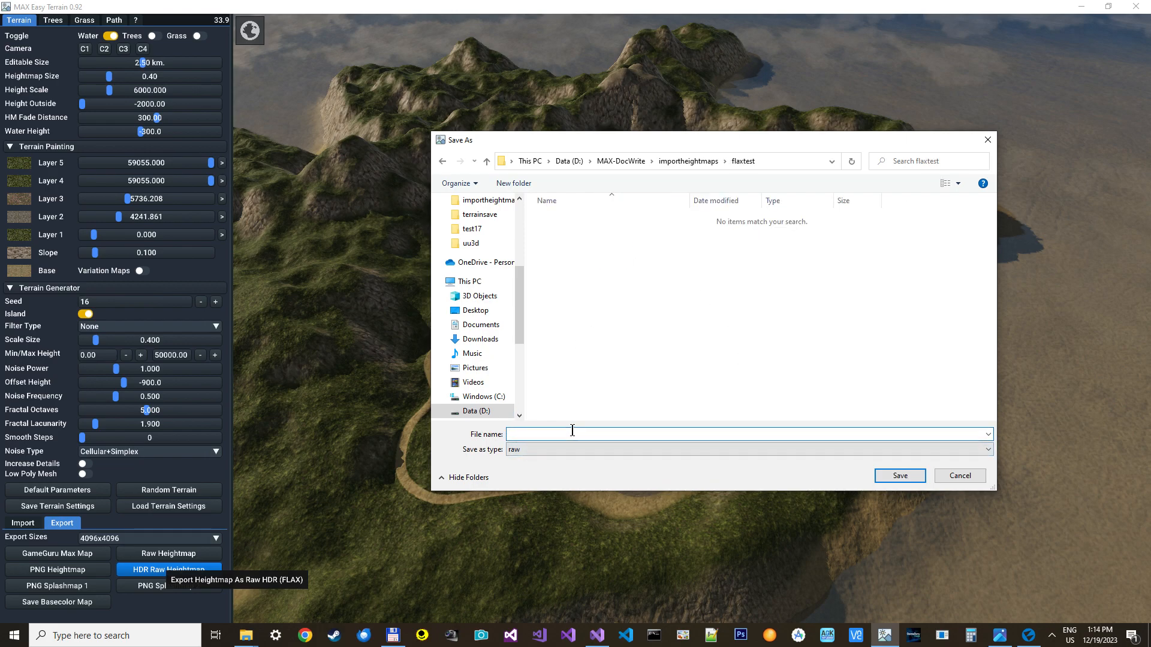
type("hdrhe")
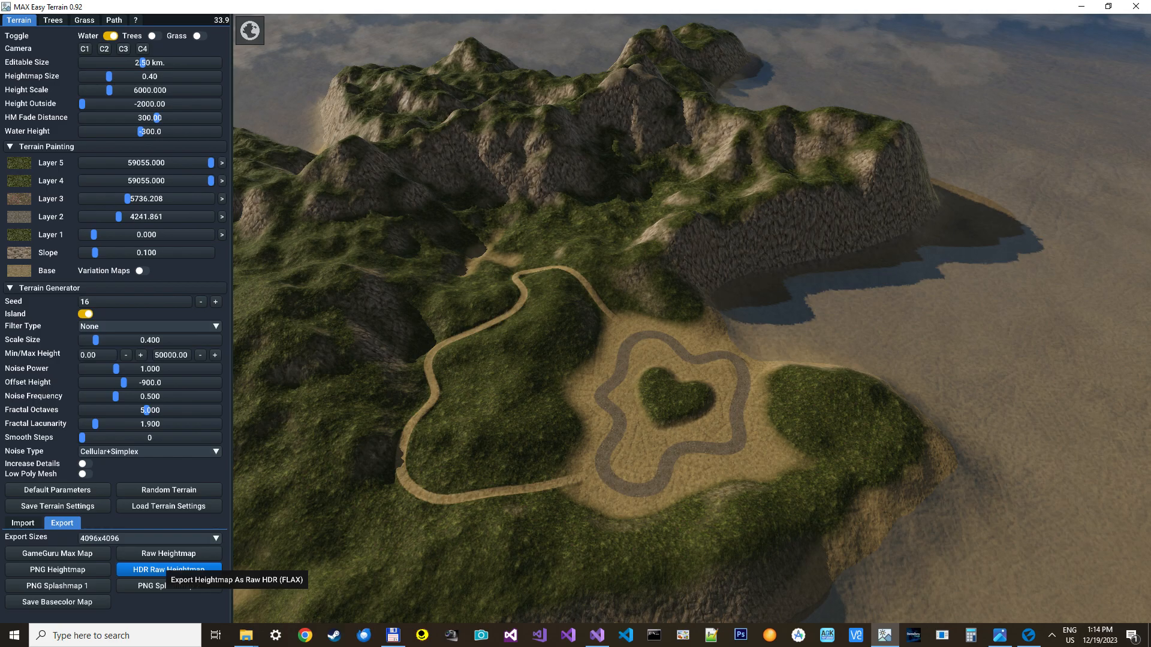
left_click(168, 569)
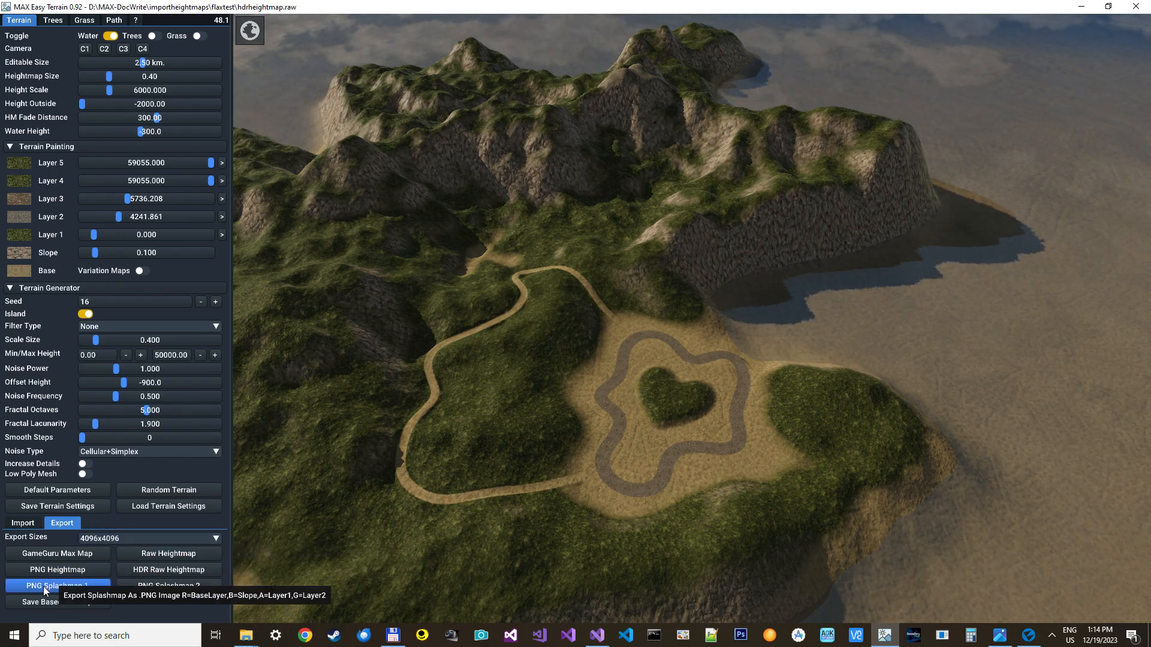
Export the PNG splatmap as splashmap1 into the same folder
left_click(57, 585)
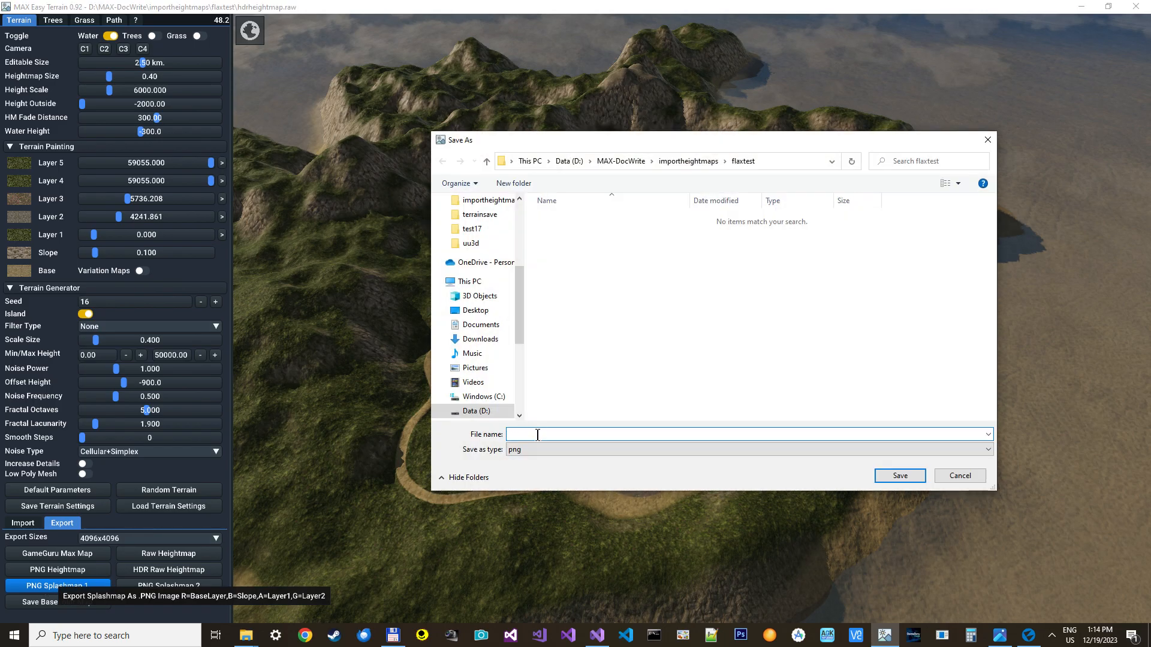
type("splas")
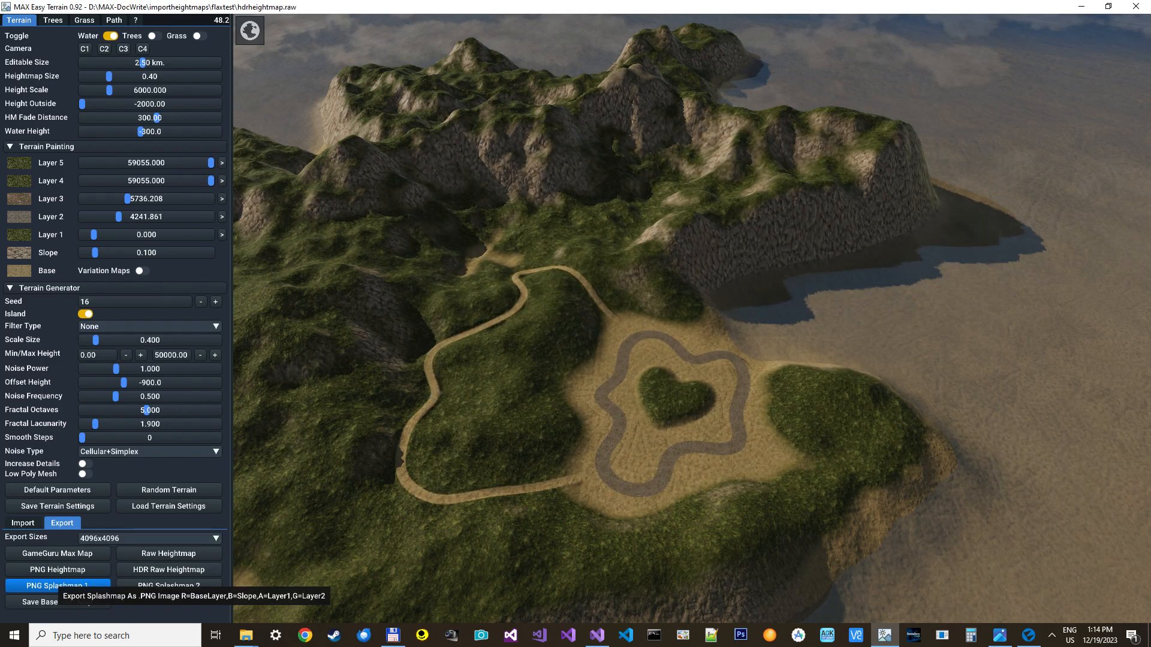
left_click(57, 585)
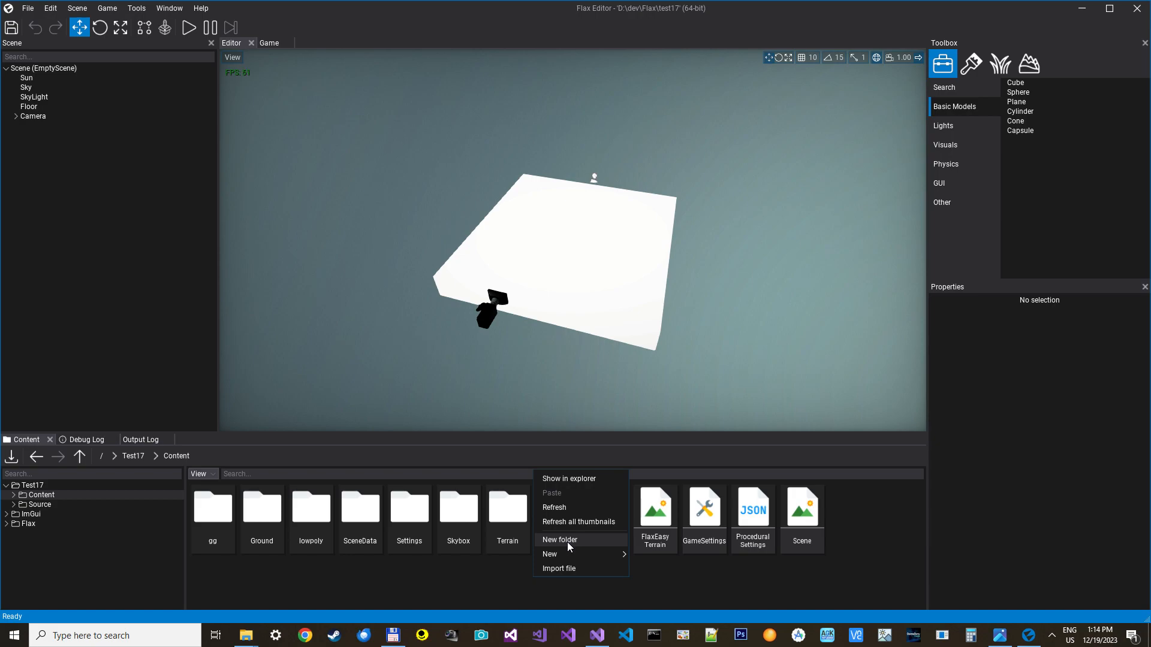
Create the flaxtest content folder and bring in the exported map files
left_click(560, 539)
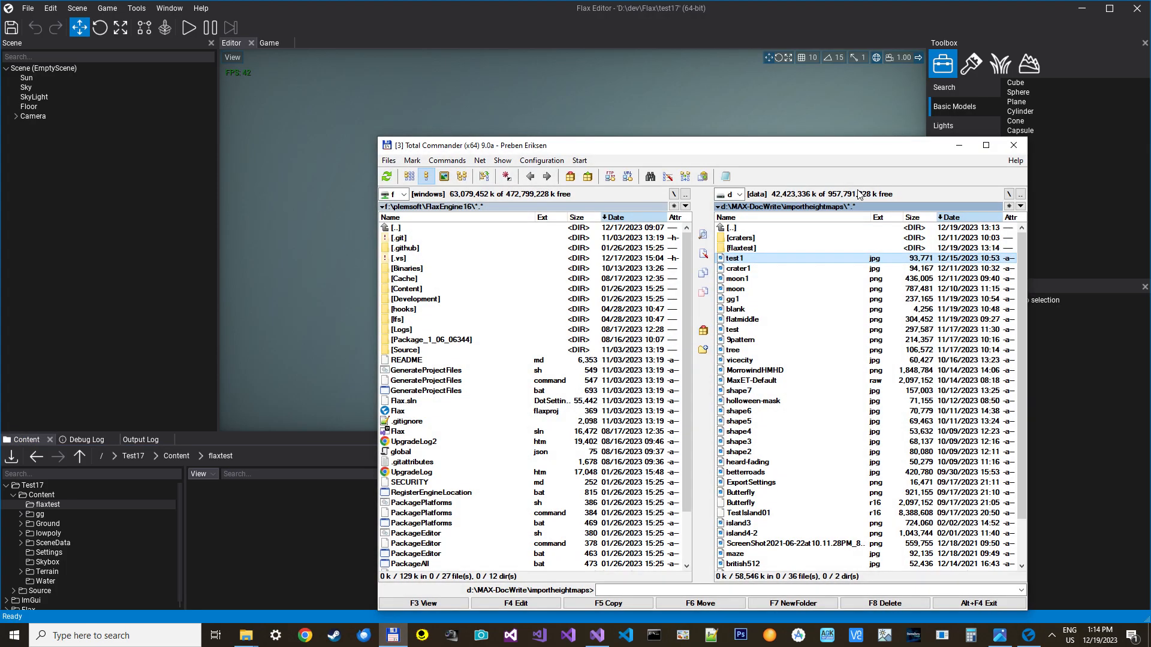
double_click(741, 248)
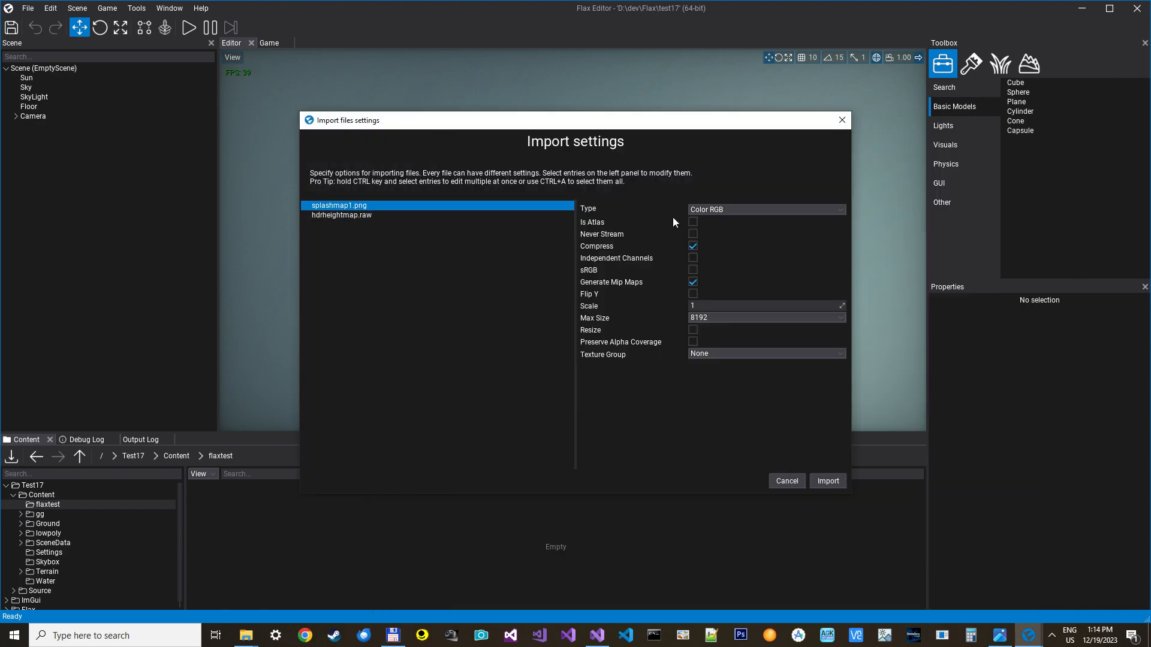
Import splashmap1.png as Color RGBA and hdrheightmap.raw as Hdr RGBA textures
left_click(765, 209)
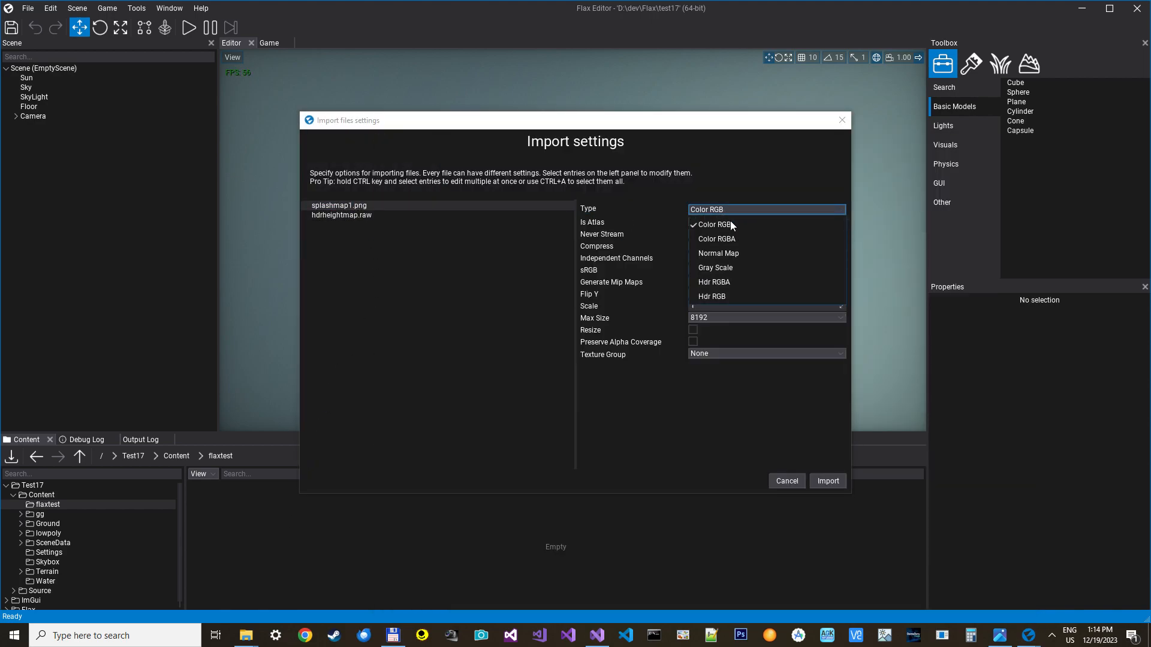
left_click(716, 238)
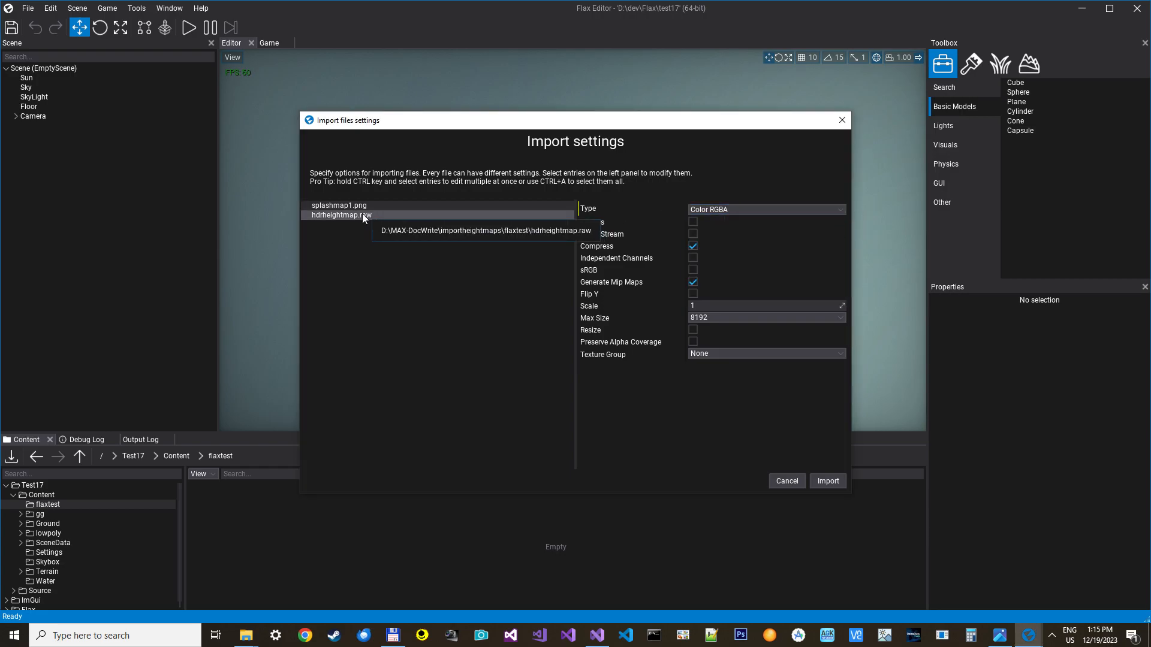
left_click(340, 214)
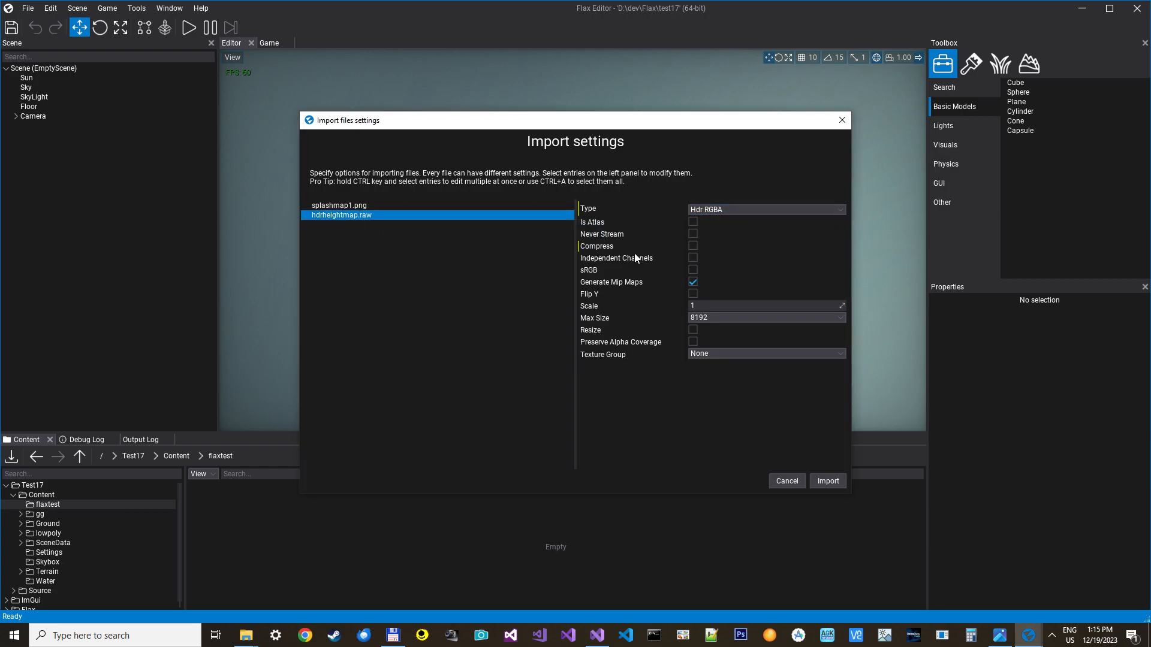
mouse_move(827, 480)
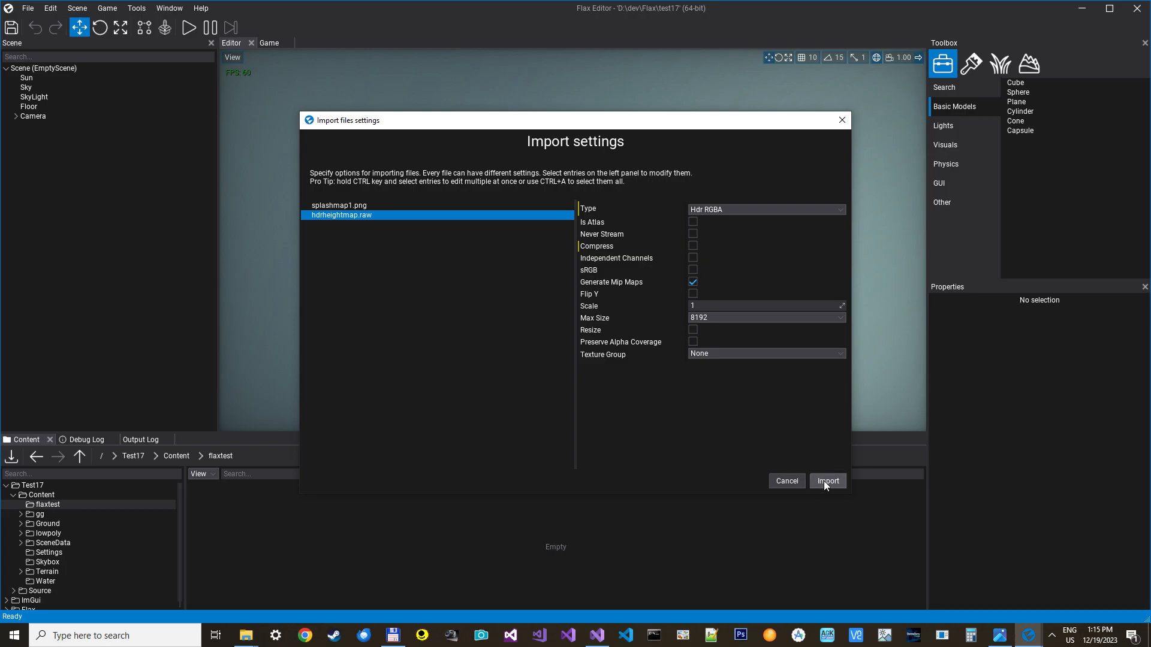
left_click(827, 480)
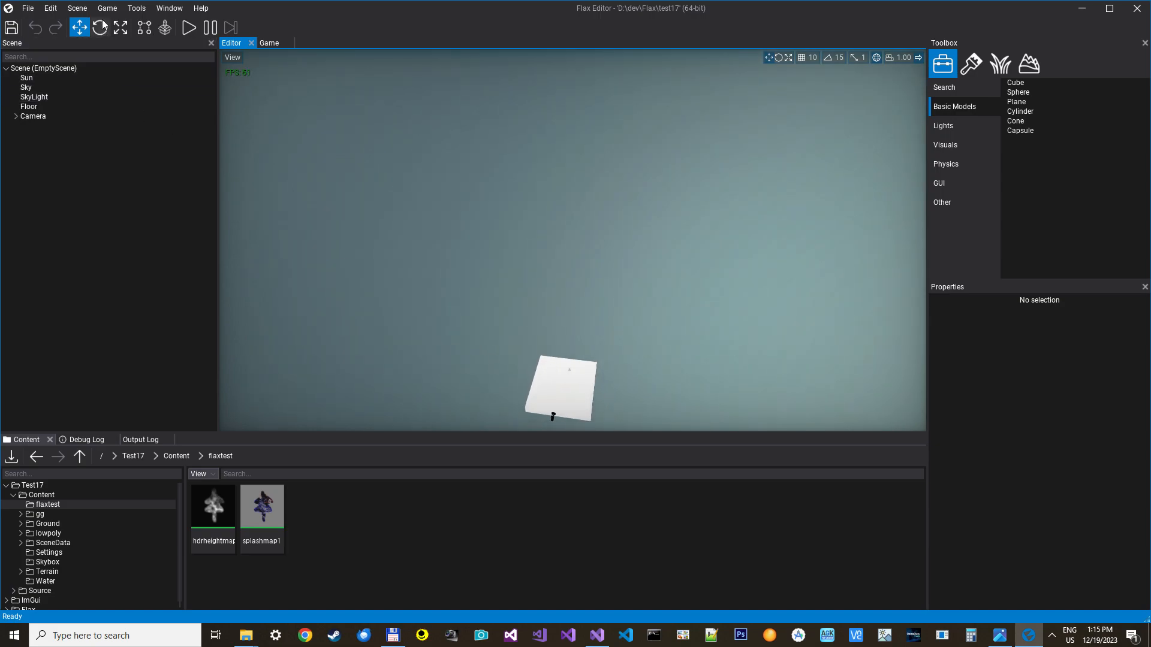
Create a new terrain with chunk size 511 and hdrheightmap as its heightmap
left_click(77, 8)
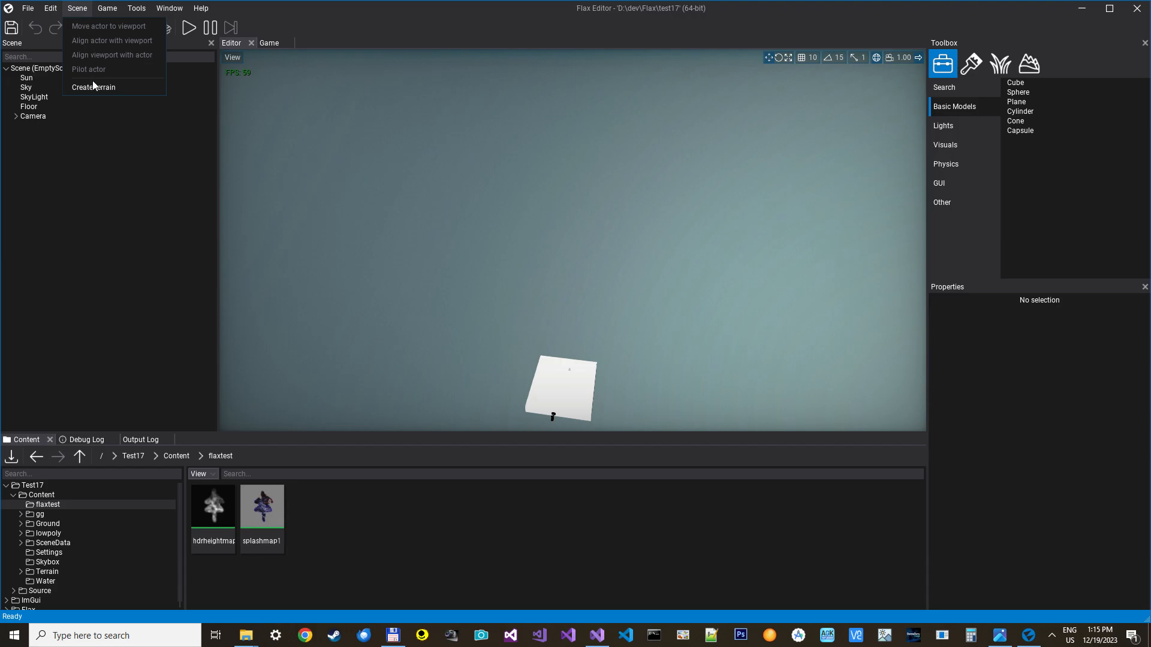
left_click(94, 86)
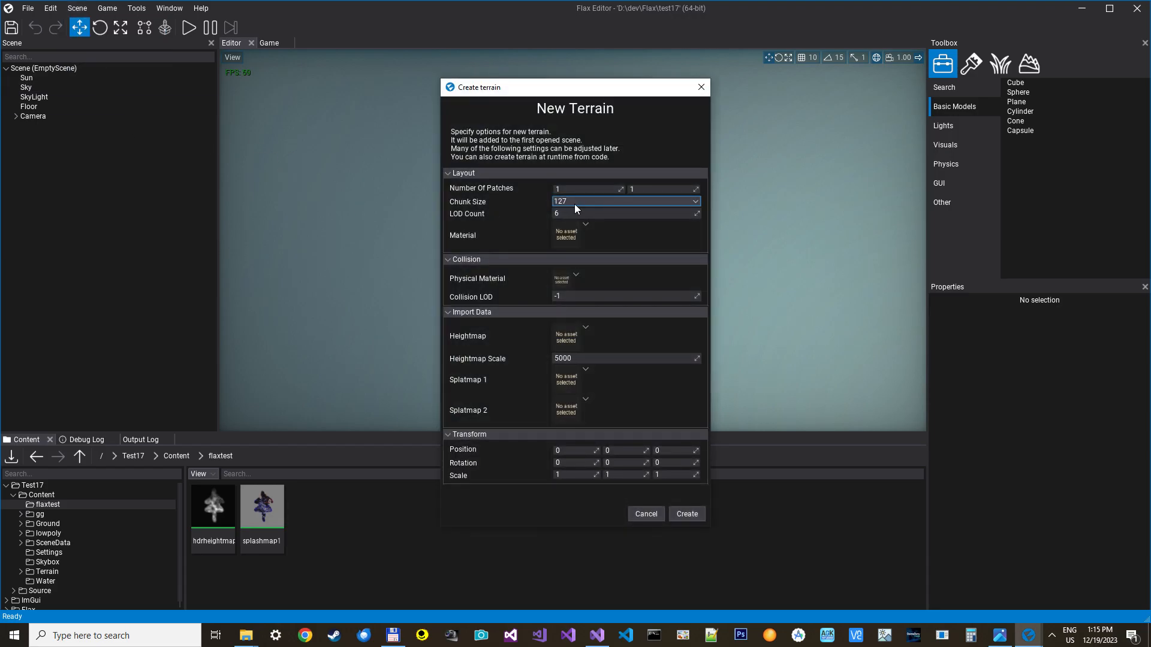
left_click(623, 202)
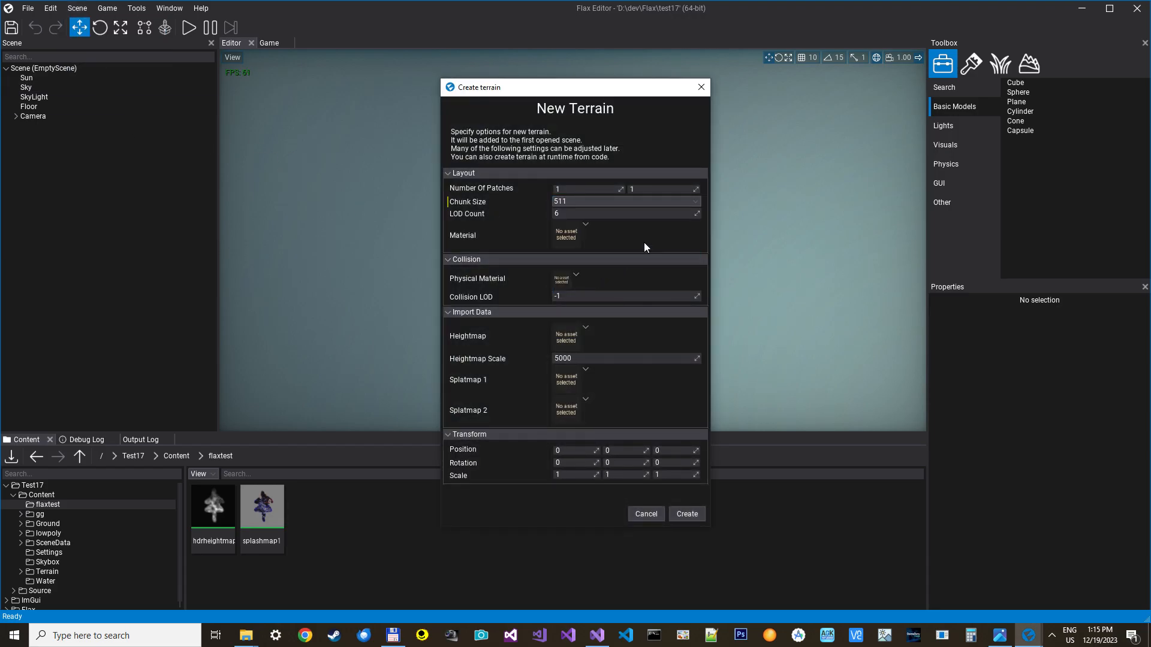
mouse_move(586, 228)
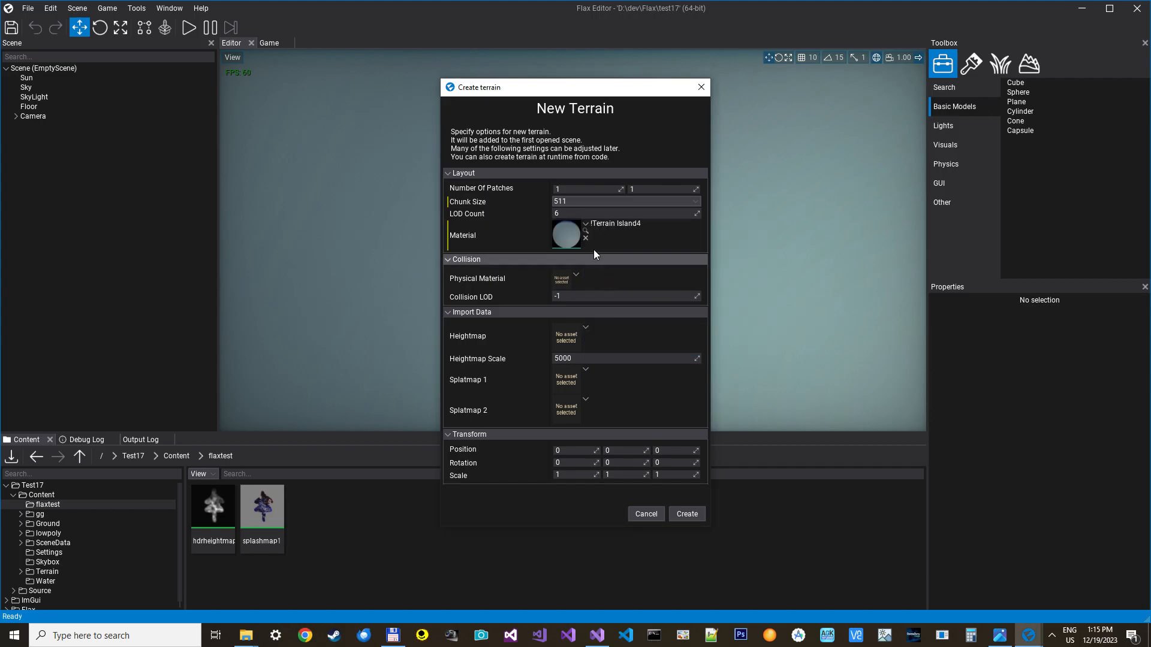
mouse_move(490, 352)
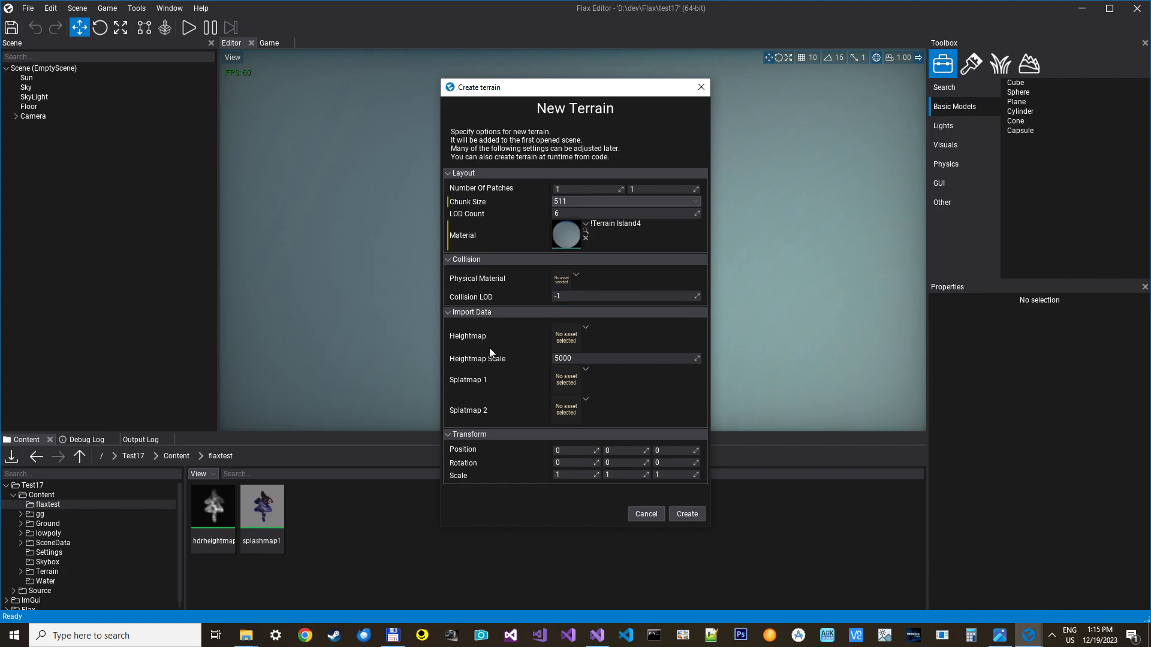
mouse_move(213, 518)
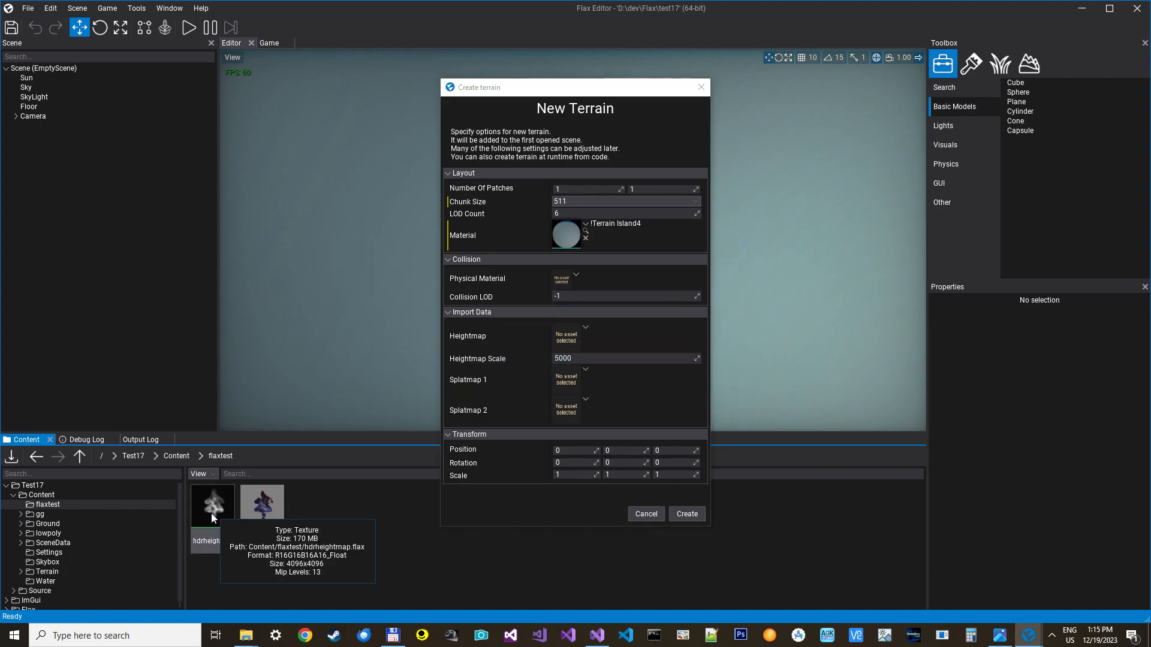
left_click_drag(213, 505, 566, 335)
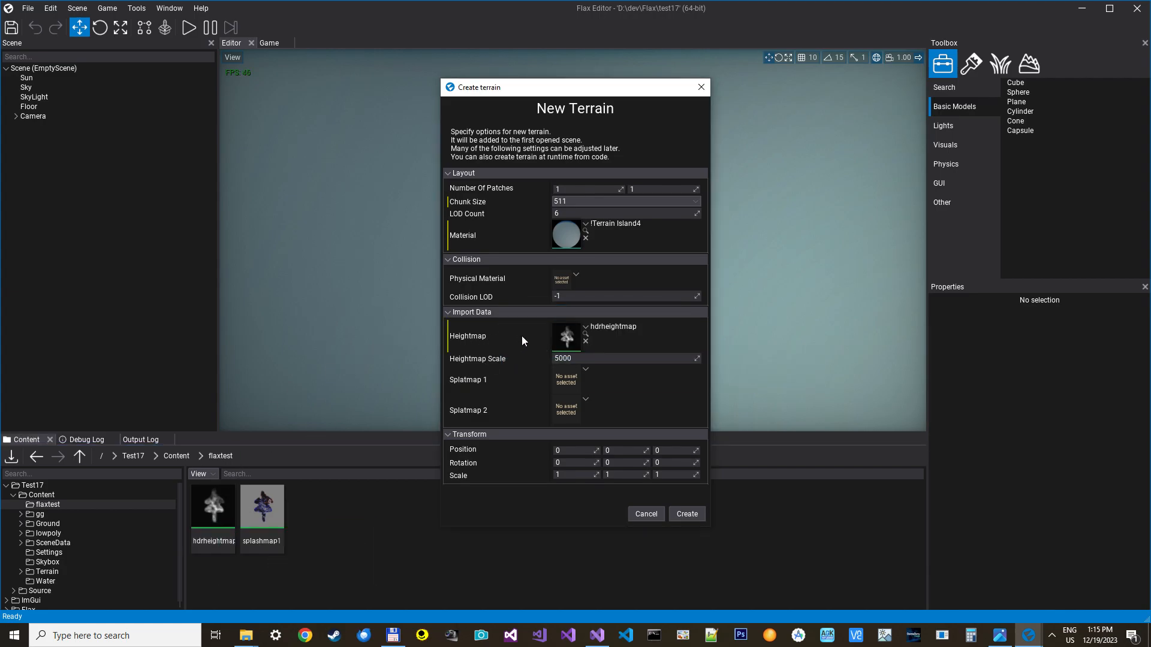
mouse_move(261, 506)
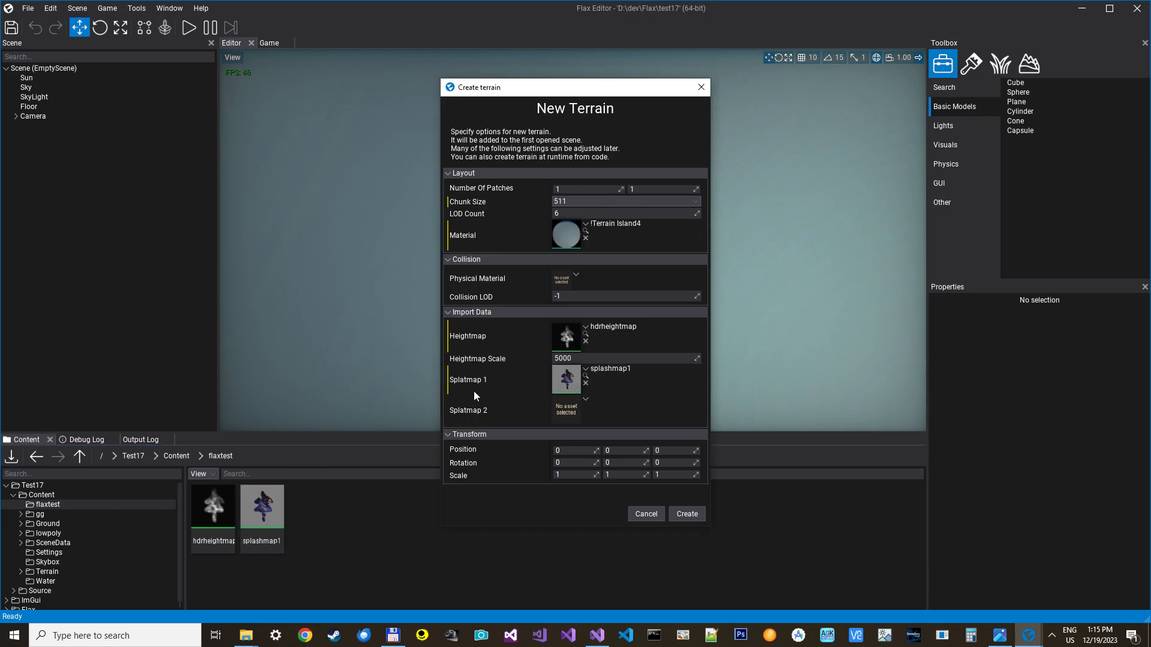
Scale the terrain 0.125, 0.4, 0.125 and generate it
left_click(573, 475)
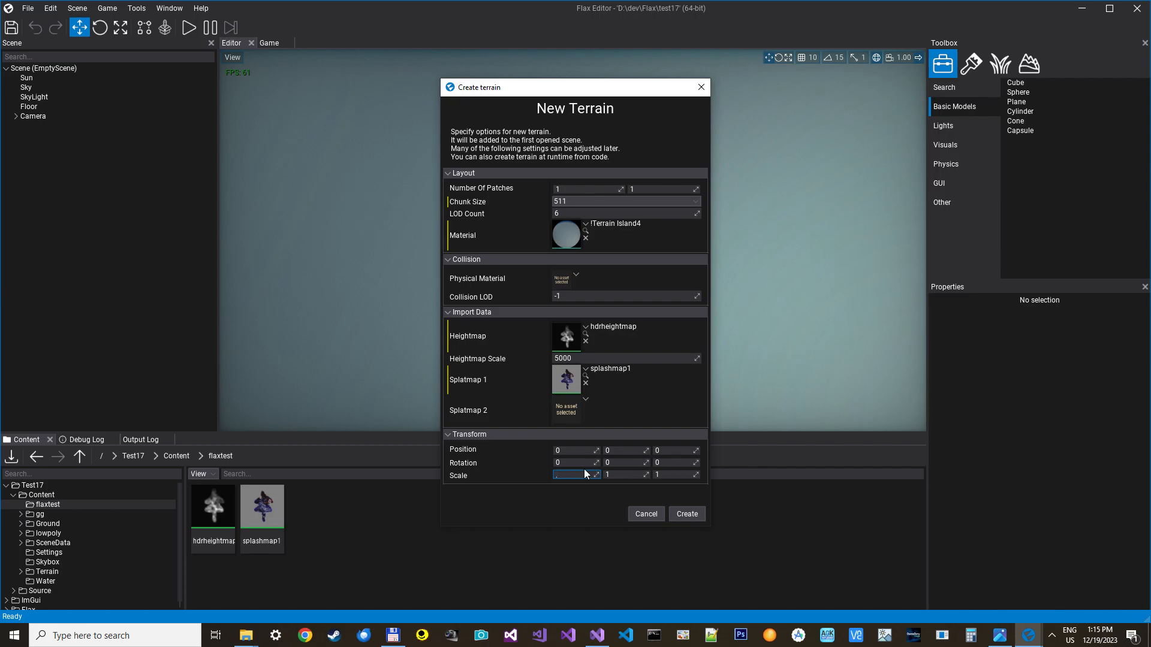
type("0.125")
left_click(627, 475)
type("0.4")
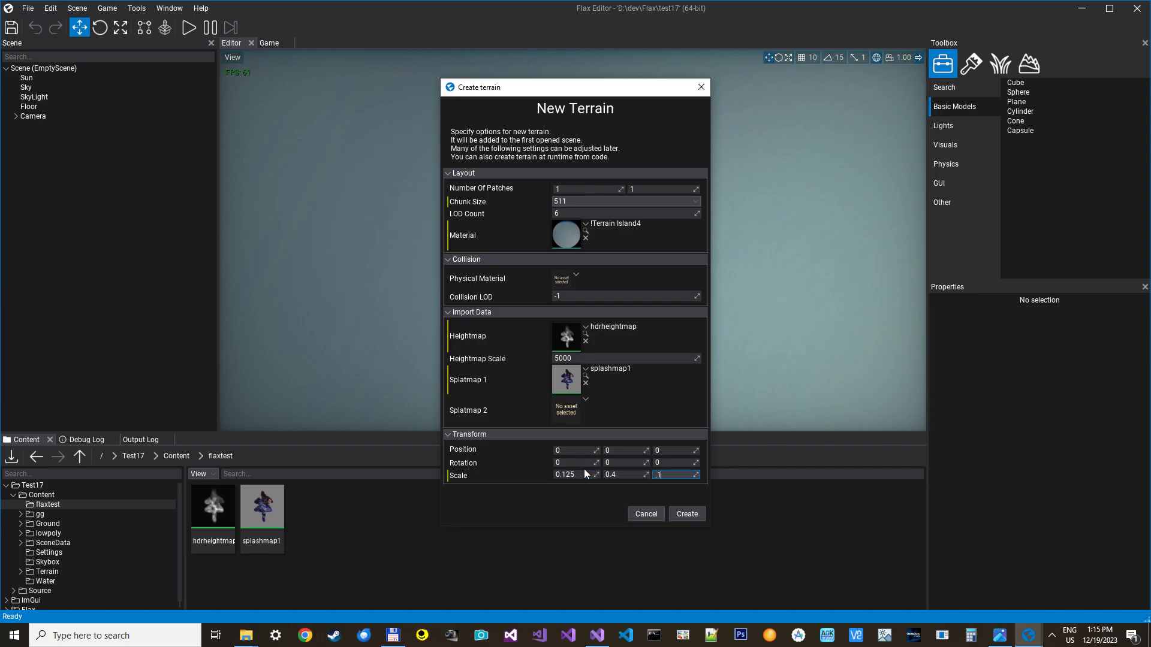
type(".125")
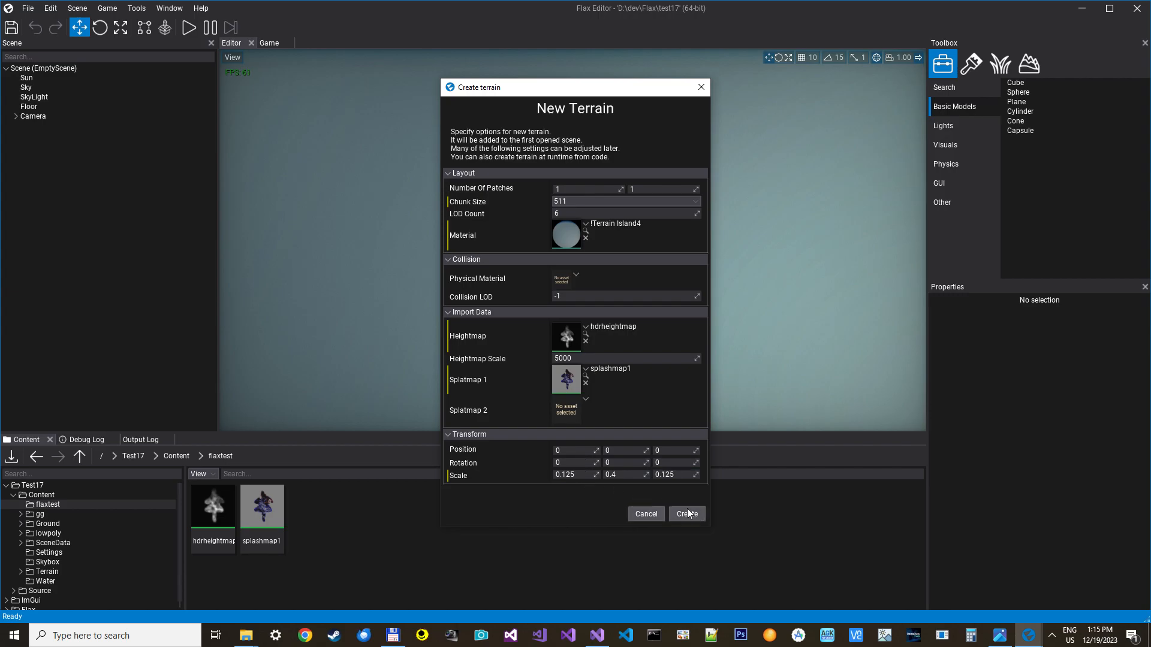
left_click(685, 514)
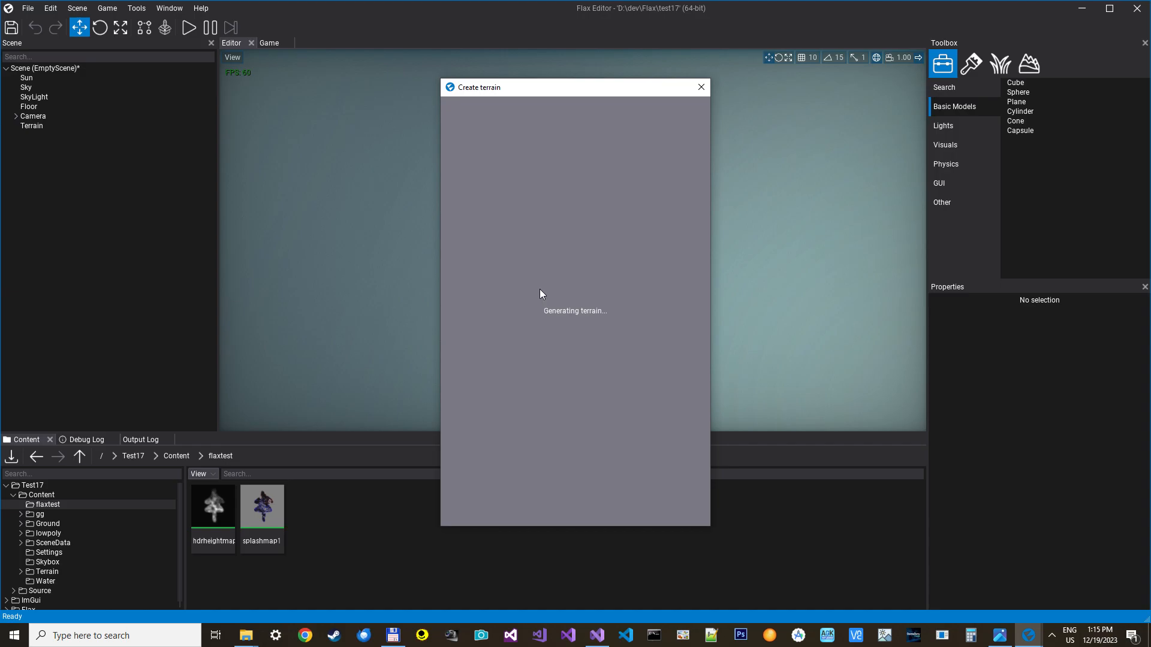